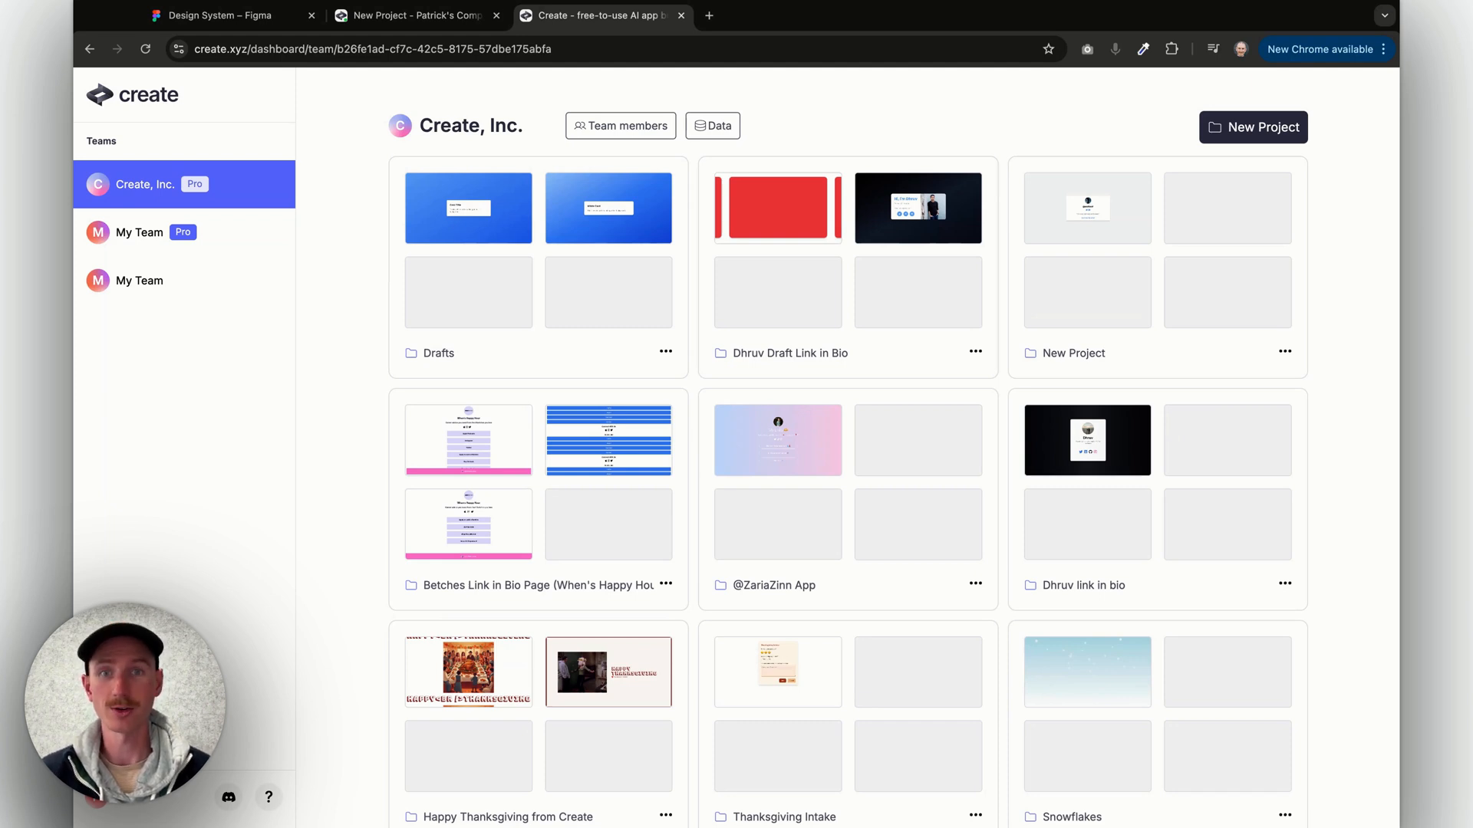
Start a blank component inside the empty New Project, then return to the landing page project.
left_click(1254, 127)
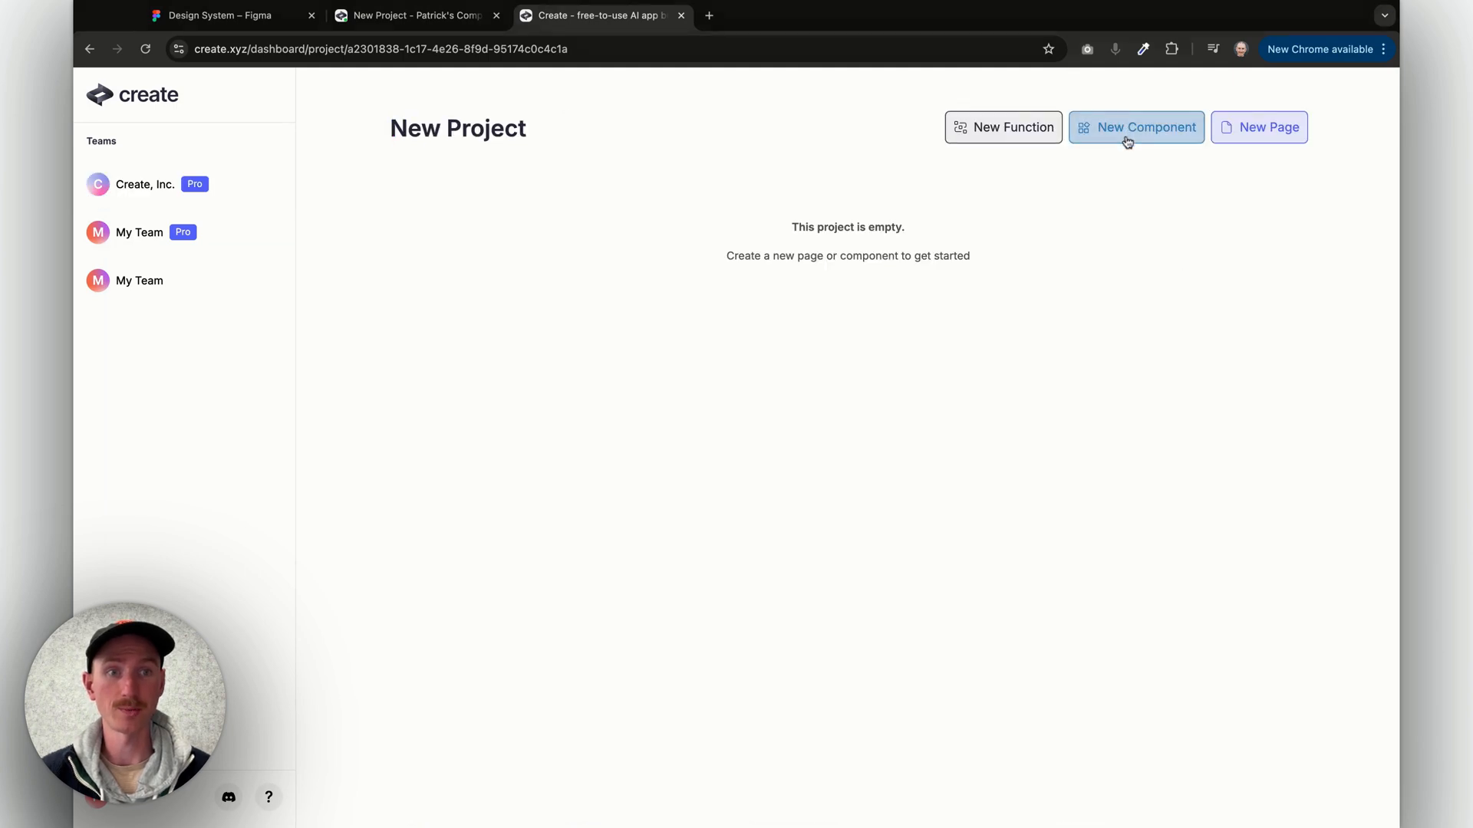
left_click(1135, 128)
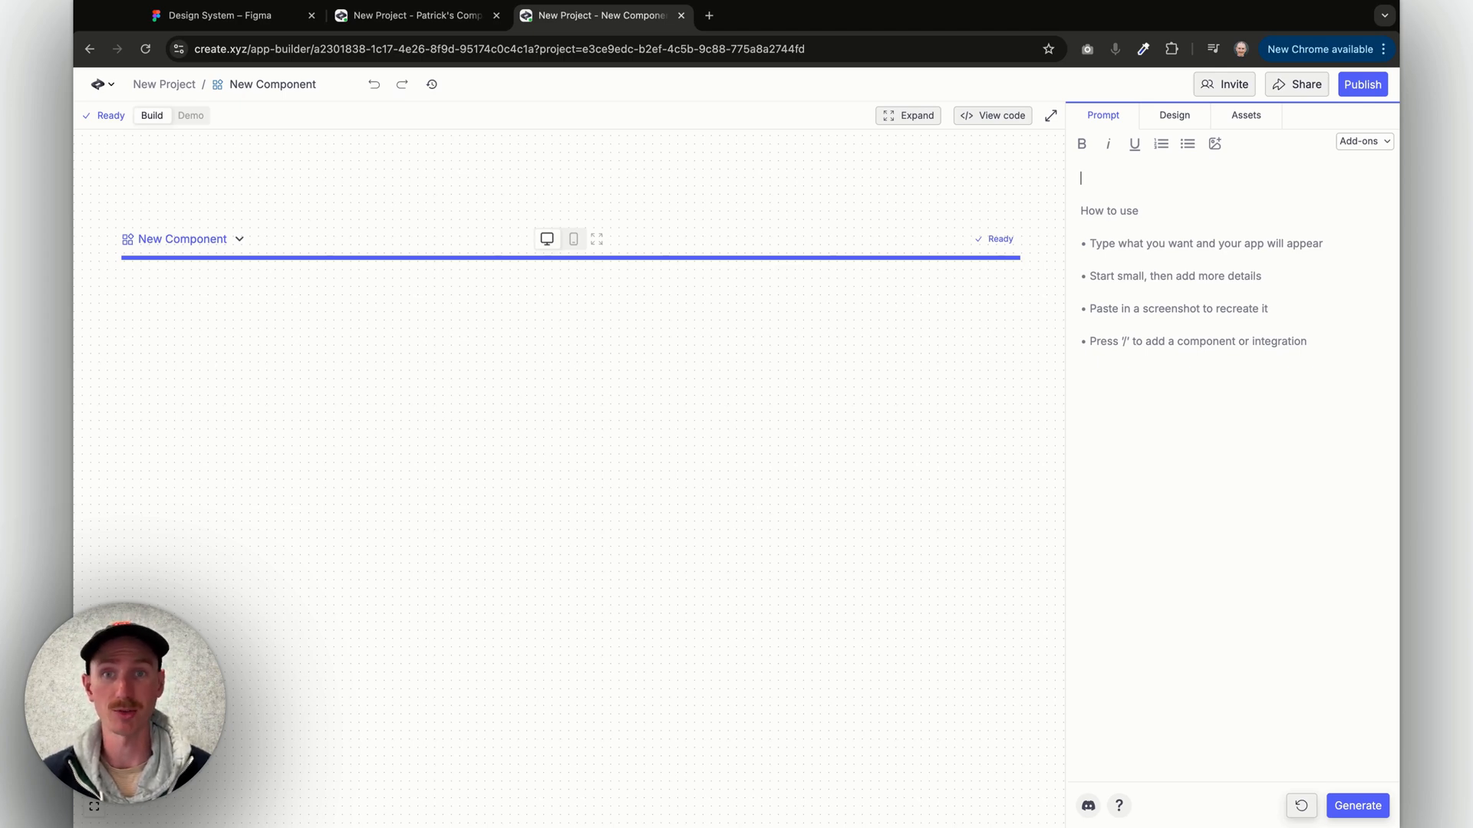
left_click(414, 15)
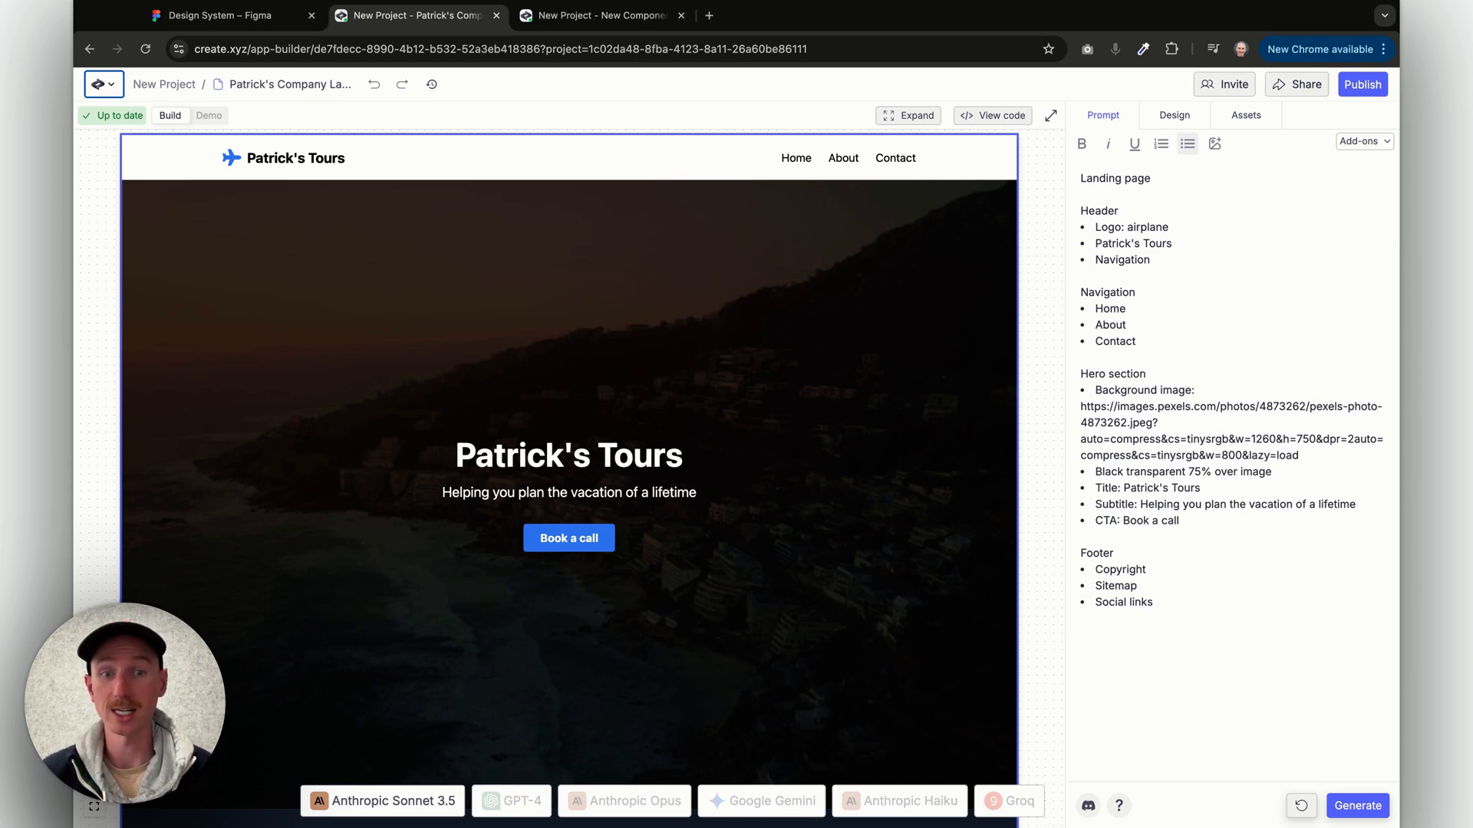
mouse_move(1025, 546)
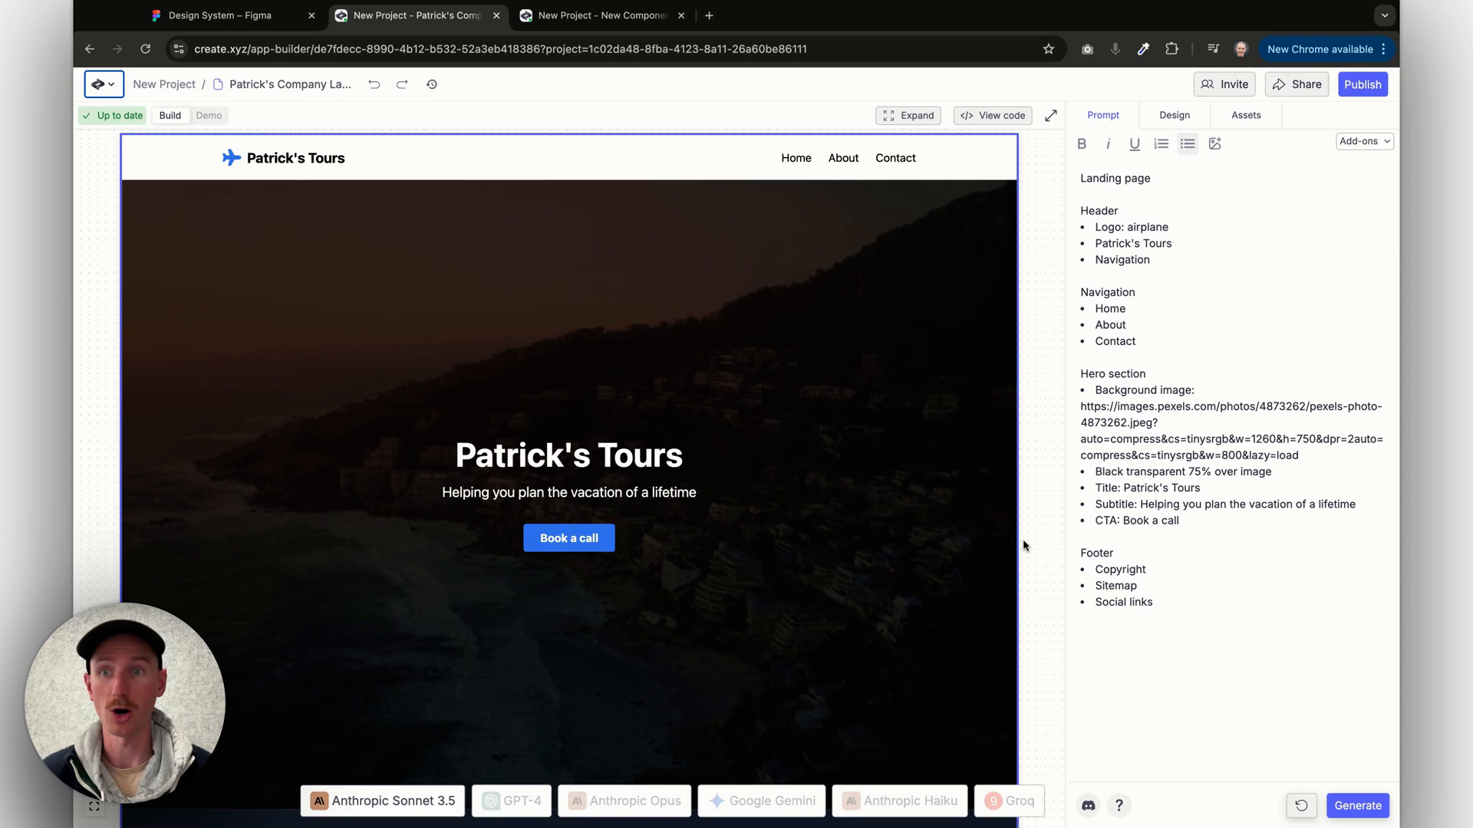
Place the cursor on a new line after the hero 'CTA: Book a call' item.
left_click(106, 84)
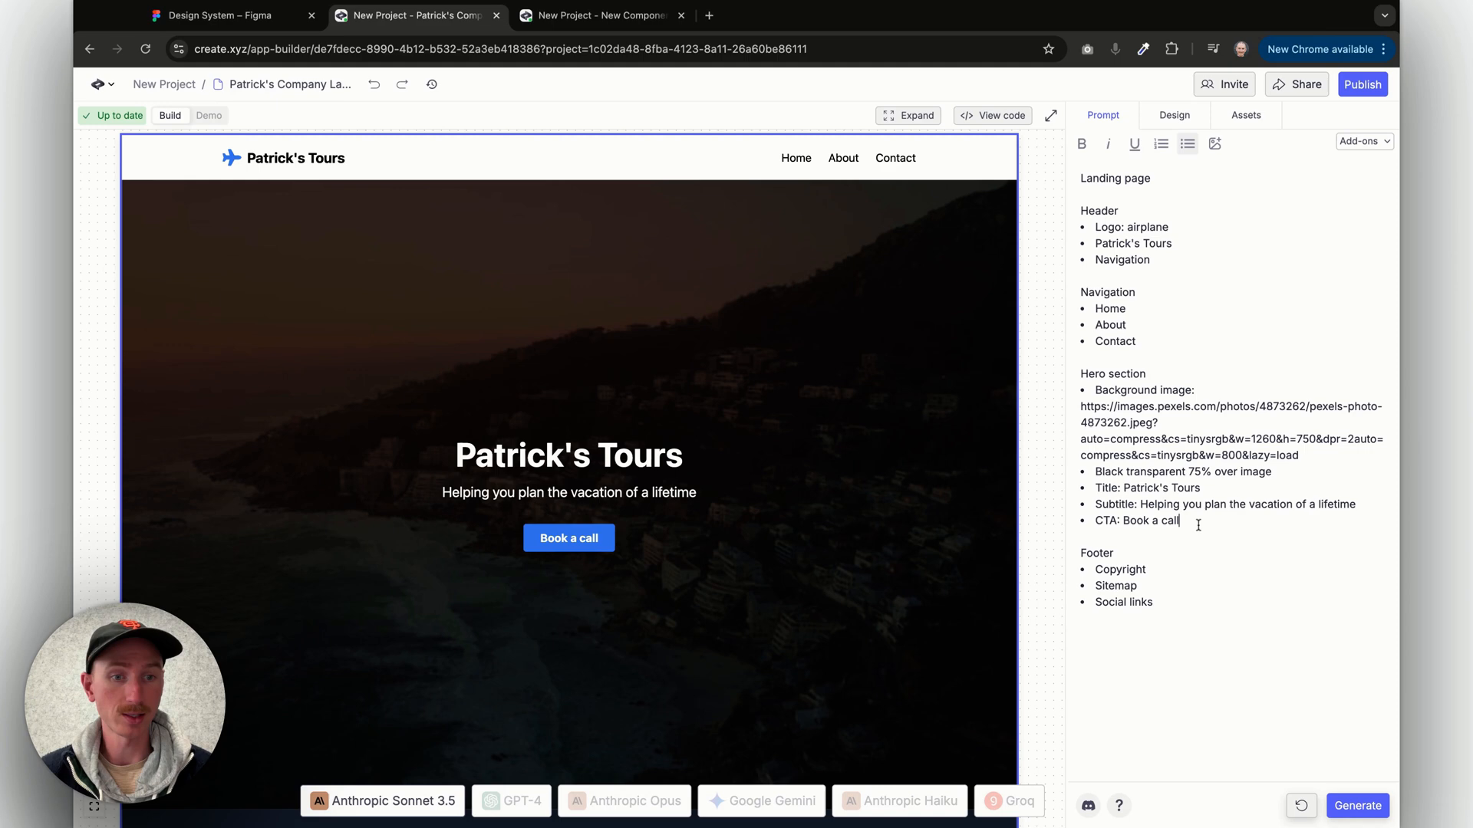
Add a 'Scheduling section' heading with a text box placeholder 'Describe your dream vacation' bullet.
type("s")
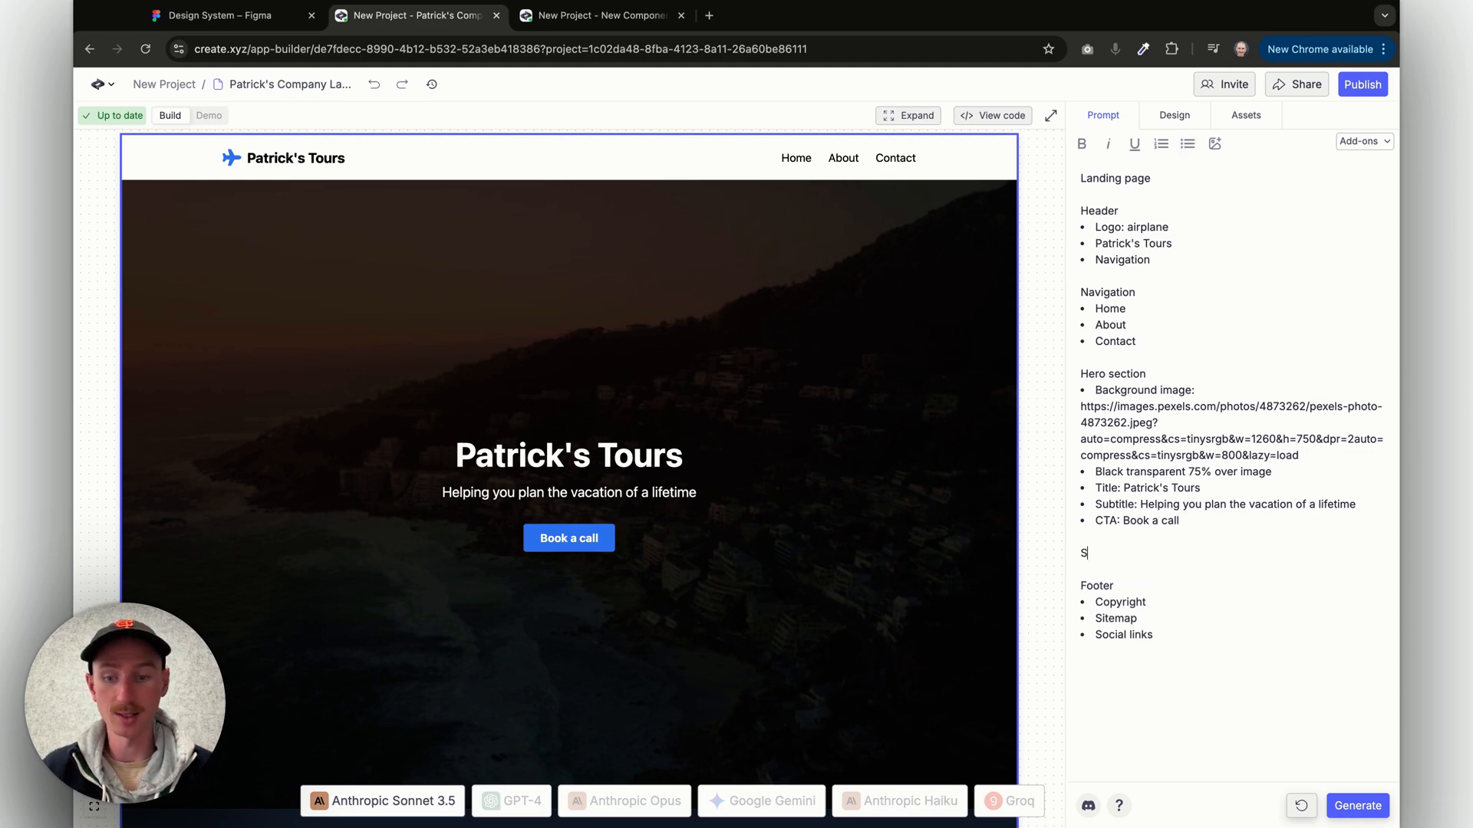
type("cheduling section")
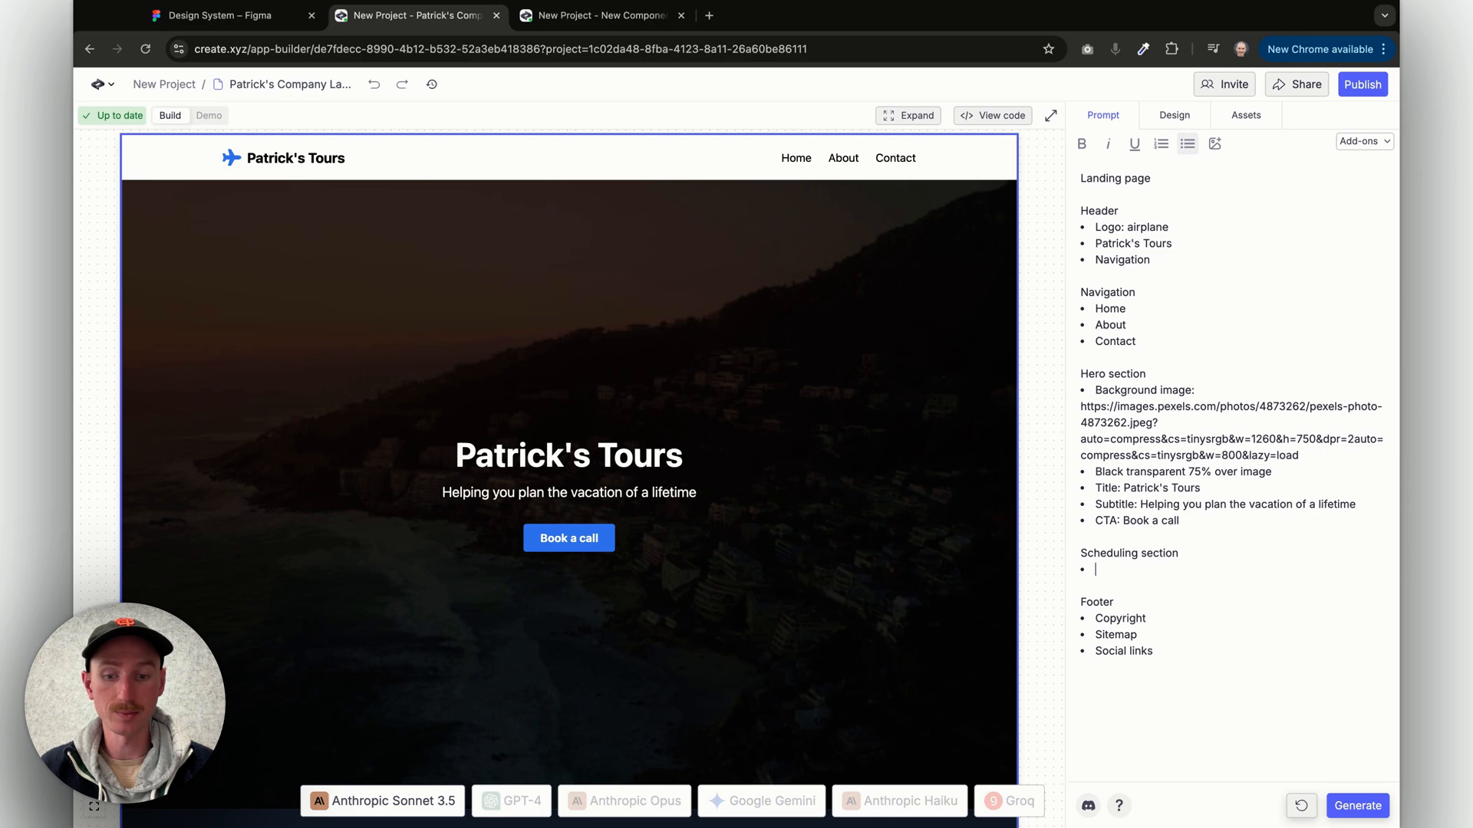
type("T")
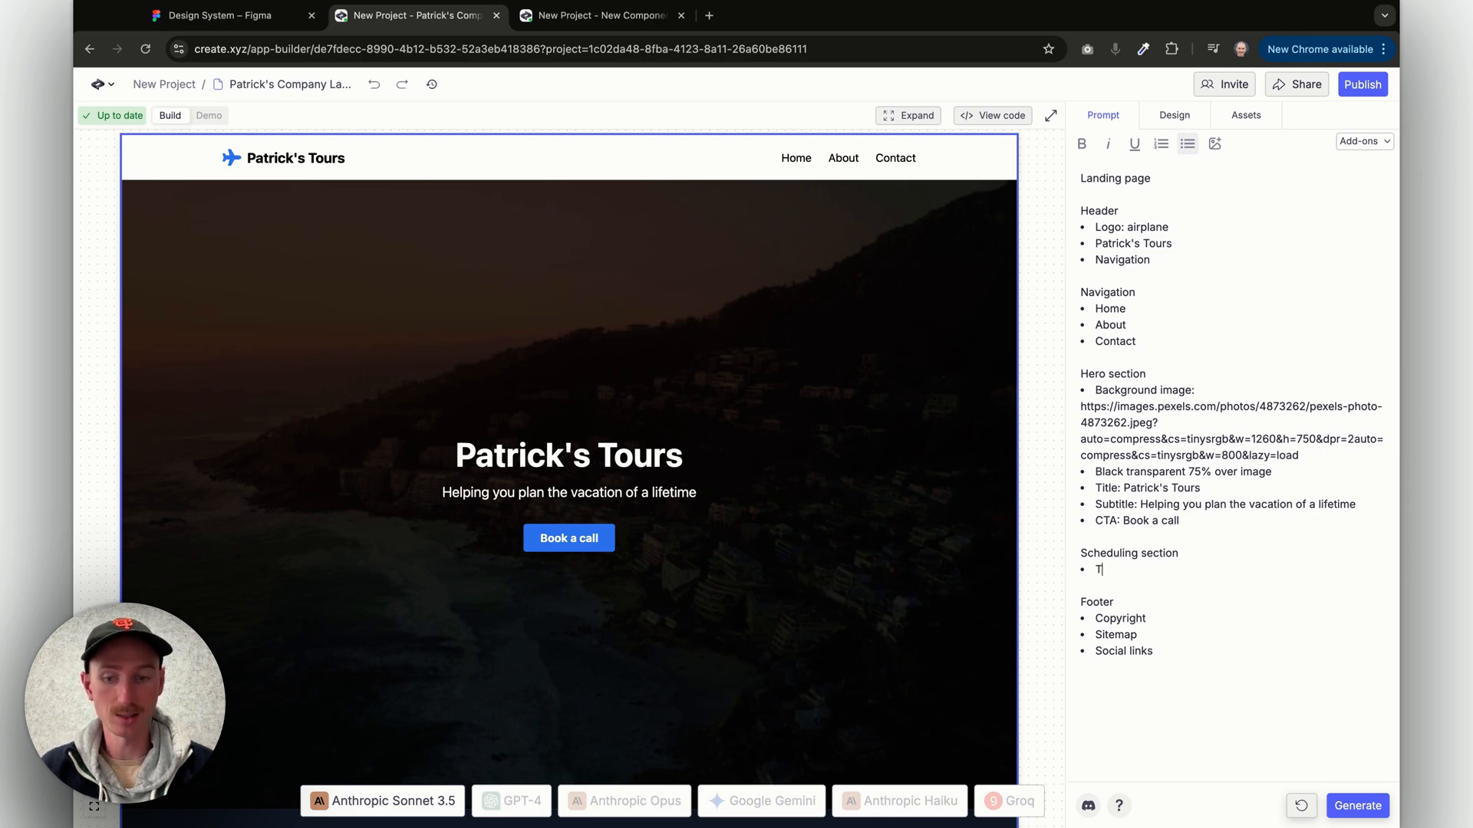
type("ext box: placeholder")
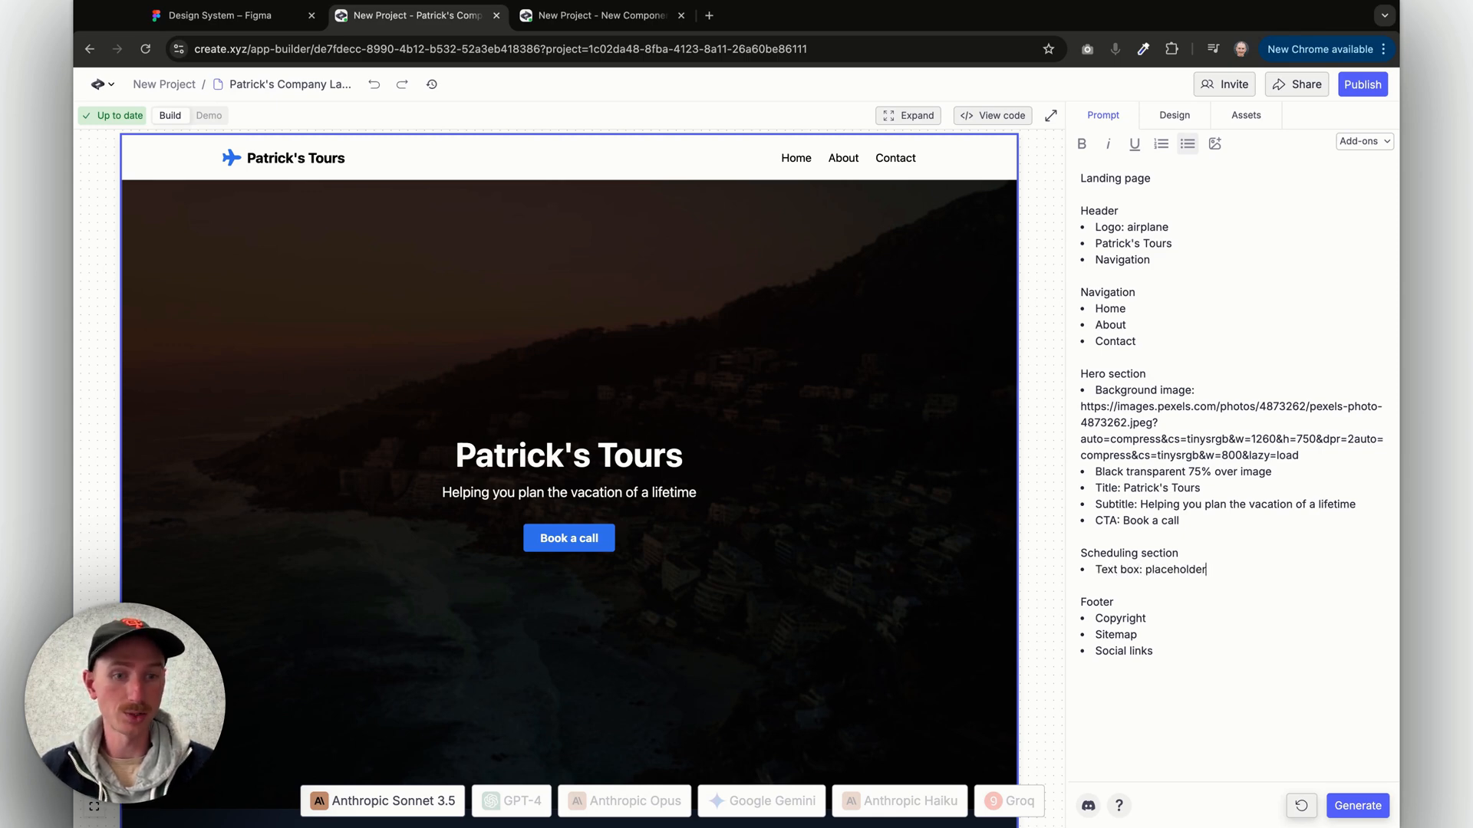
type("text: Desribe your dream vacation....")
type("Button: Book a call")
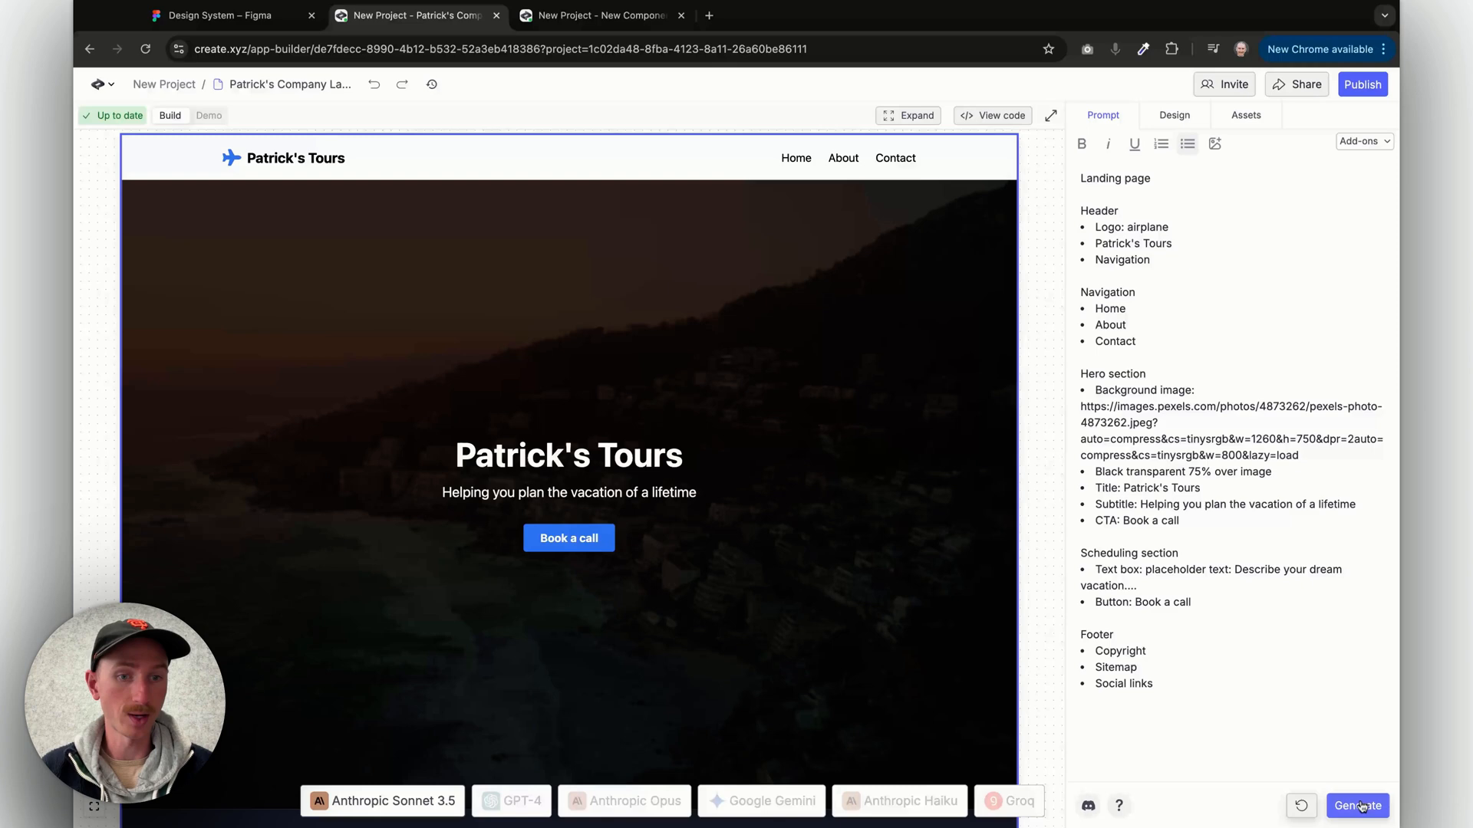
Regenerate the landing page and select the new scheduling section for editing.
left_click(1358, 806)
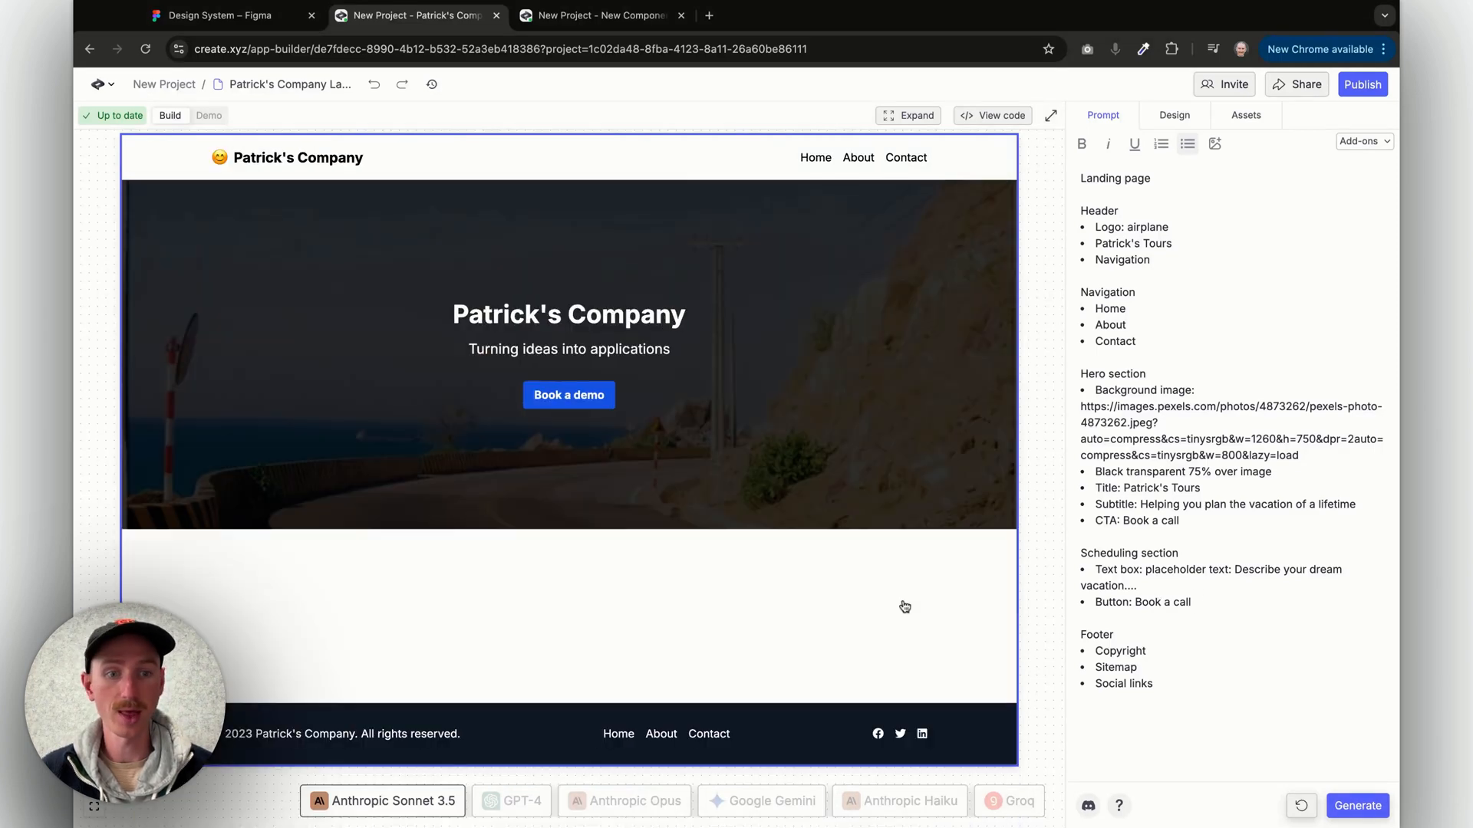
left_click(1358, 805)
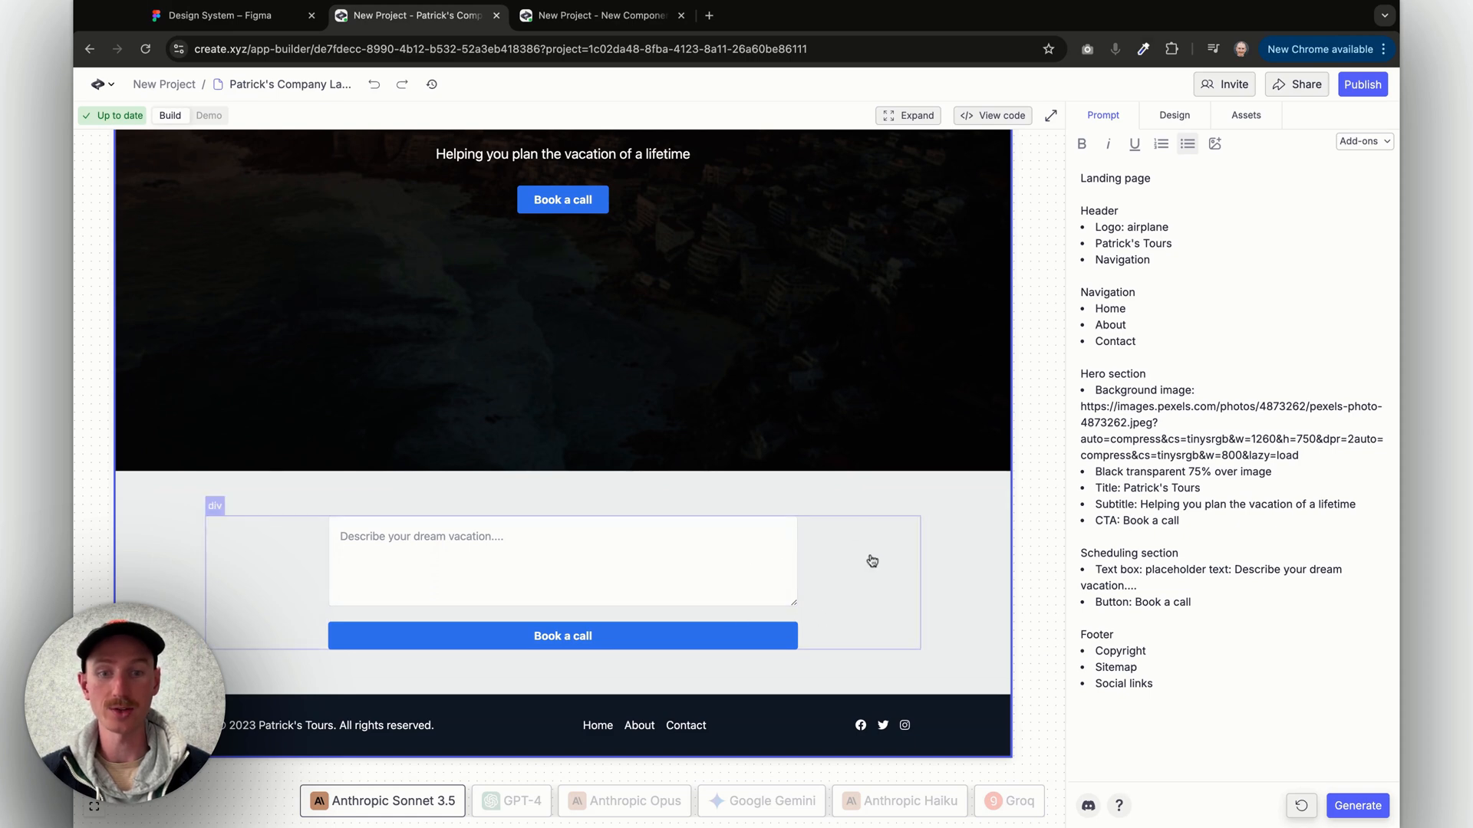
mouse_move(863, 503)
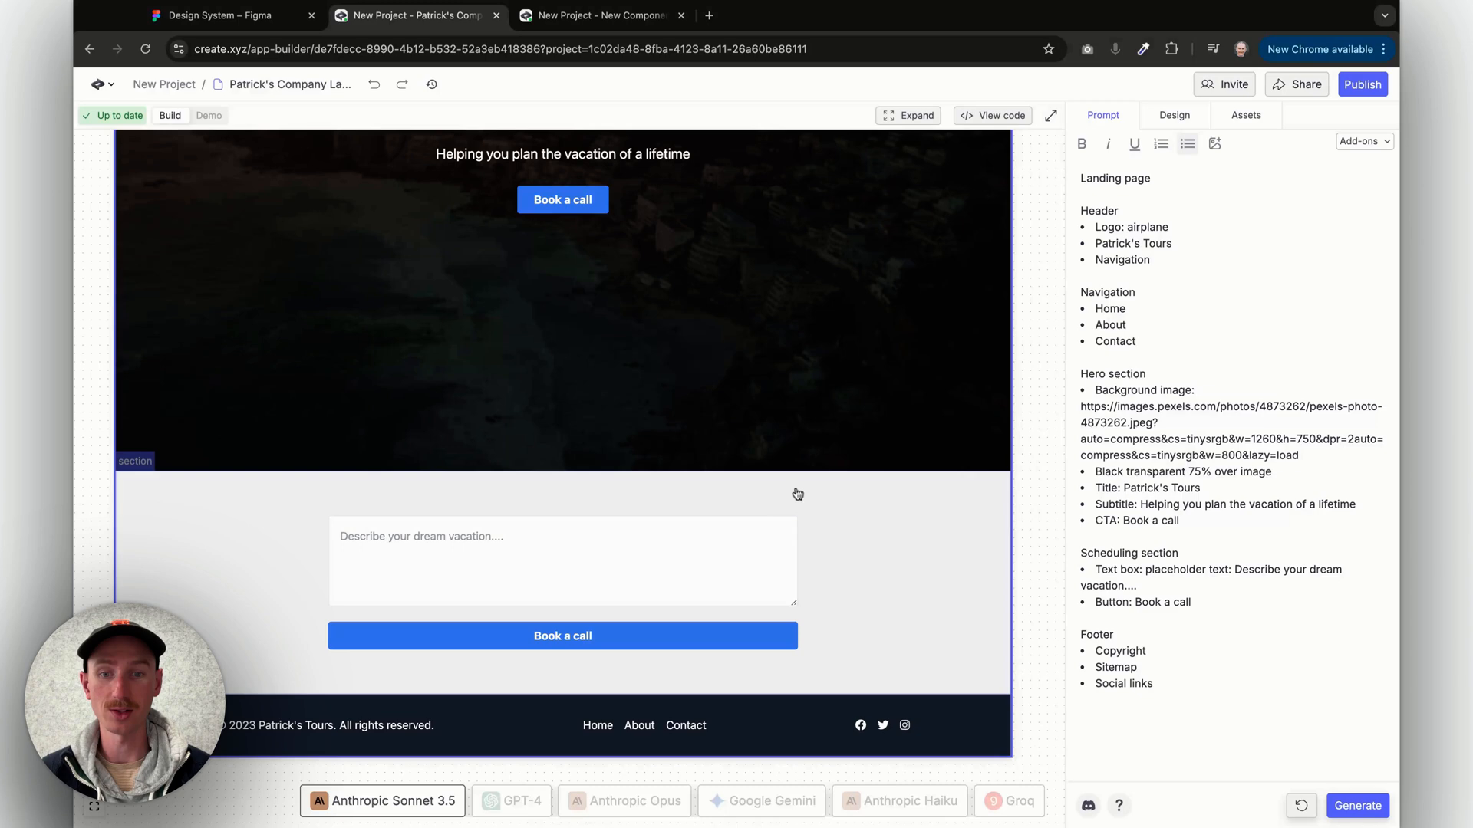
left_click(1174, 115)
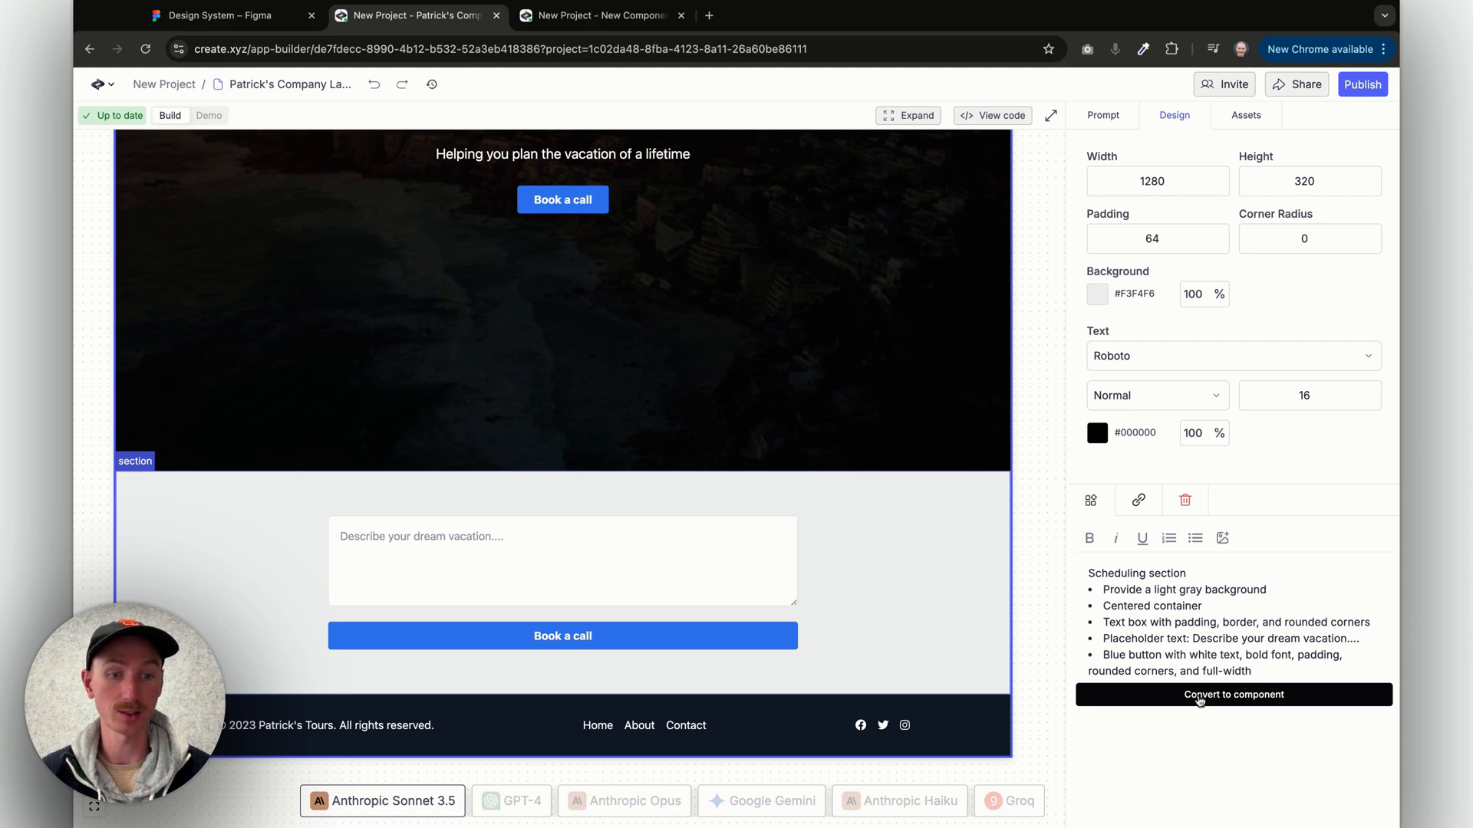
Convert the section to a component and describe a white shadowed card with a 'Choose a date for a call' picker.
left_click(1233, 695)
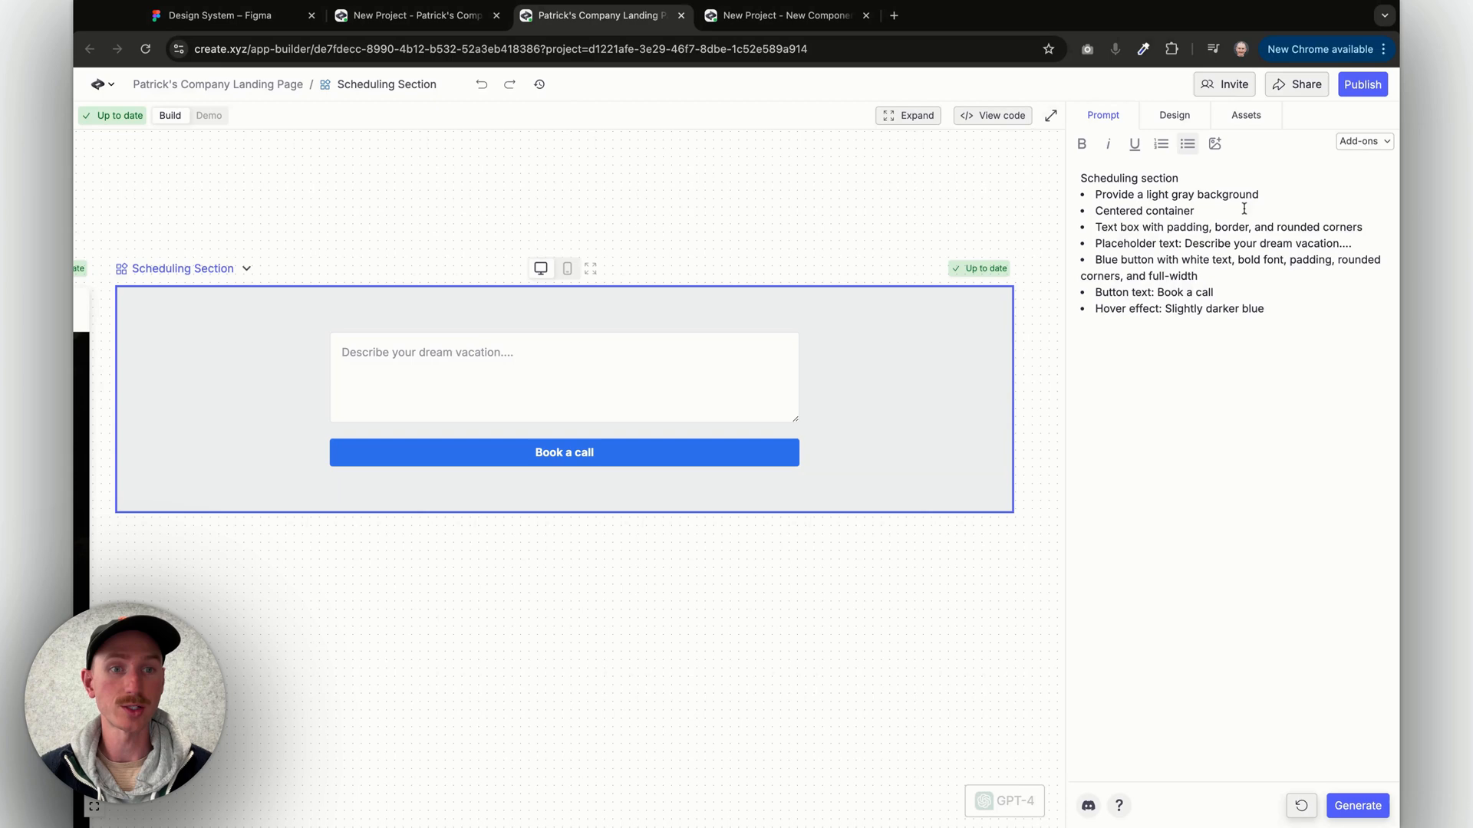
type("Car")
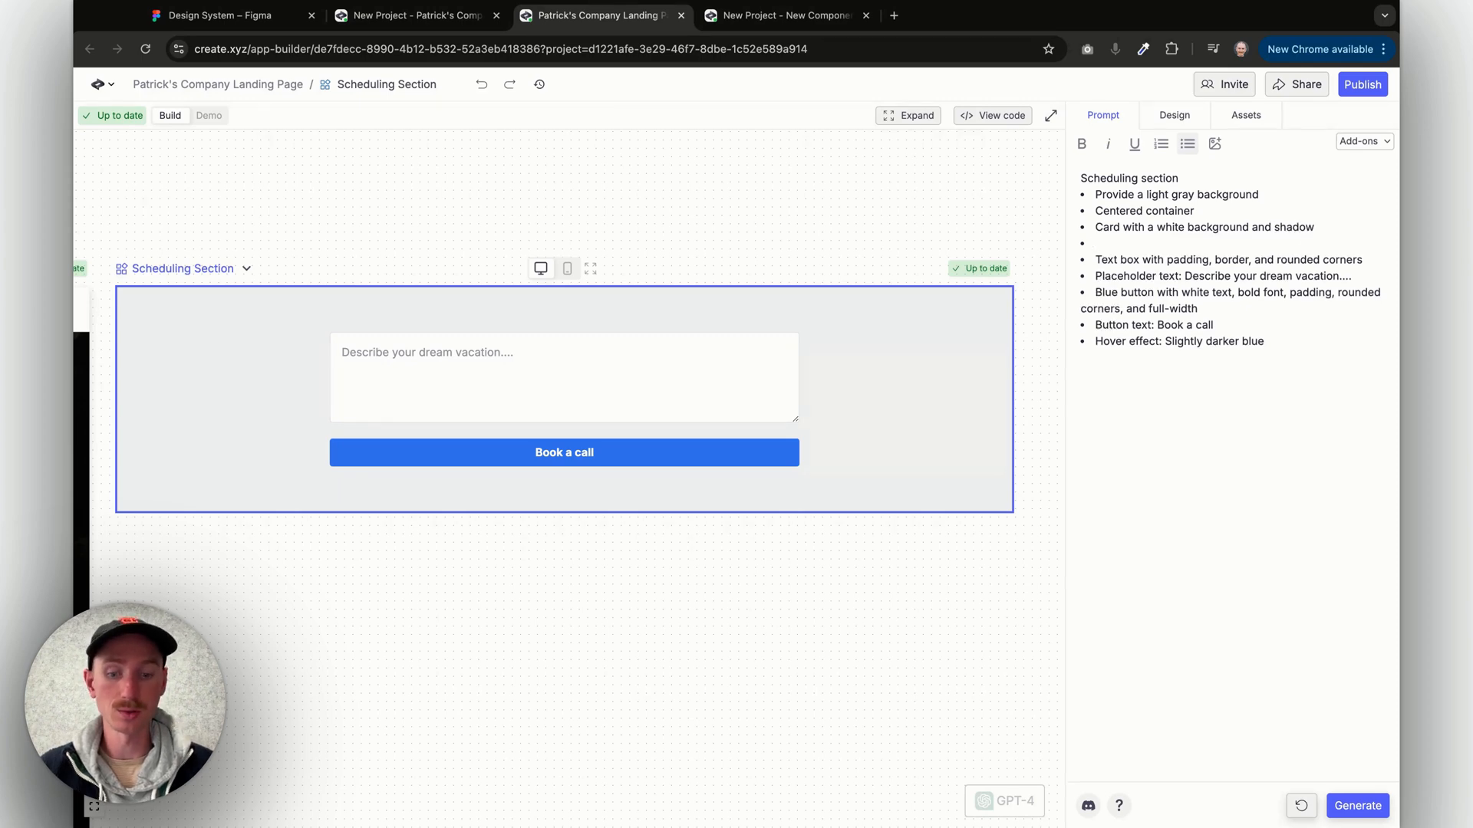
type("Add a date picker to ch")
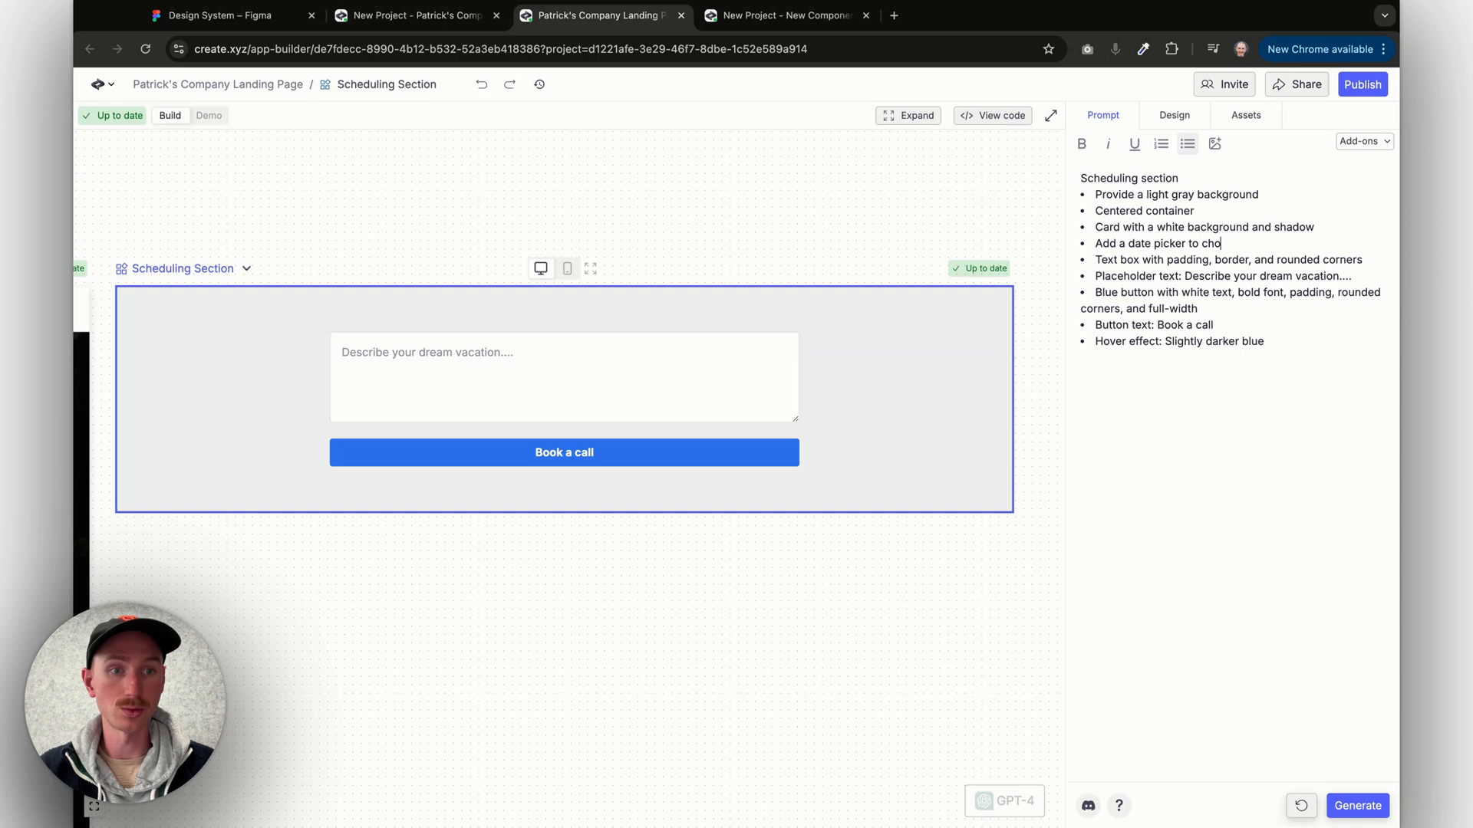
type("ose a date for a call")
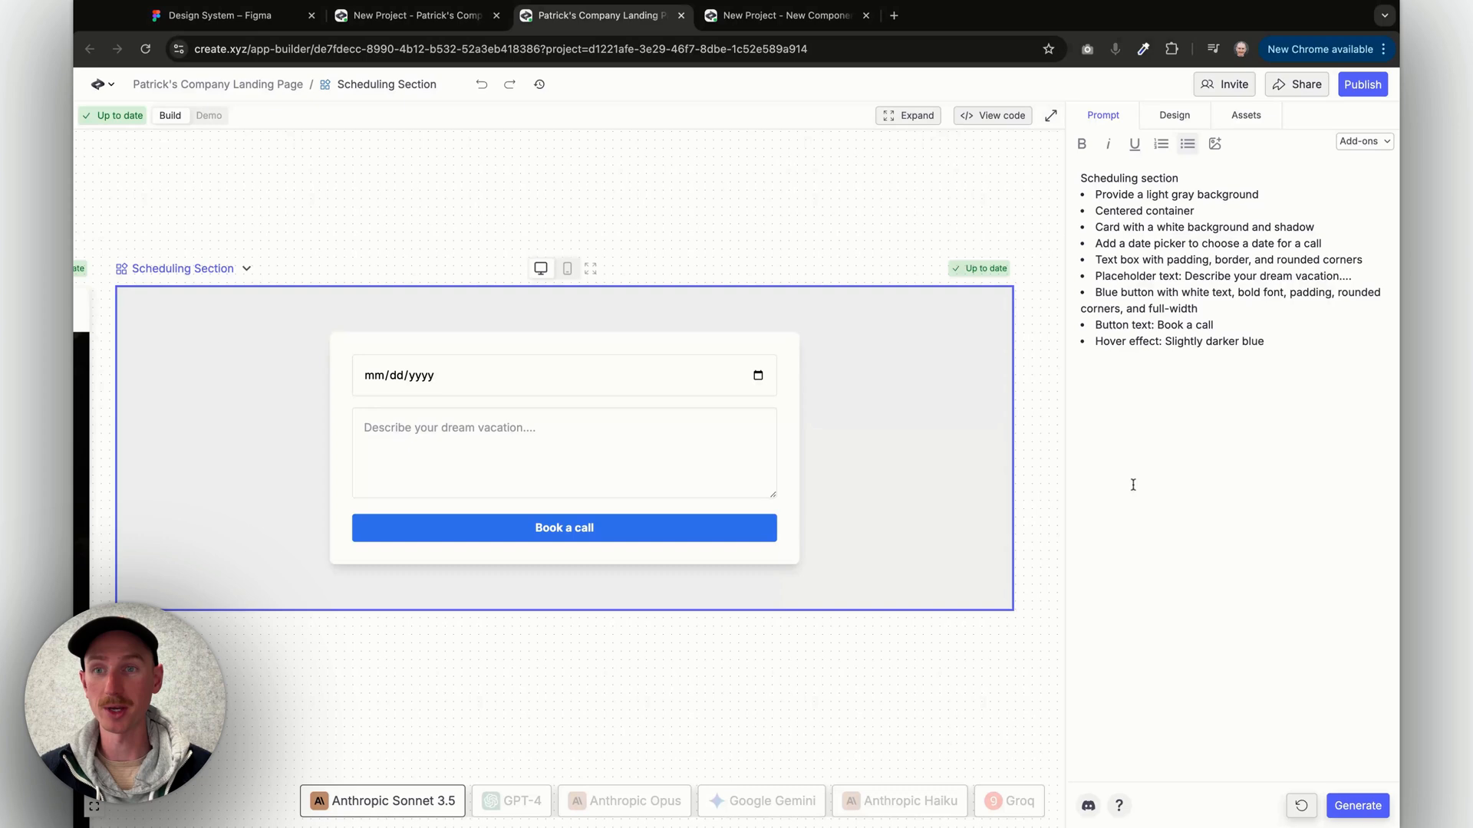
mouse_move(810, 384)
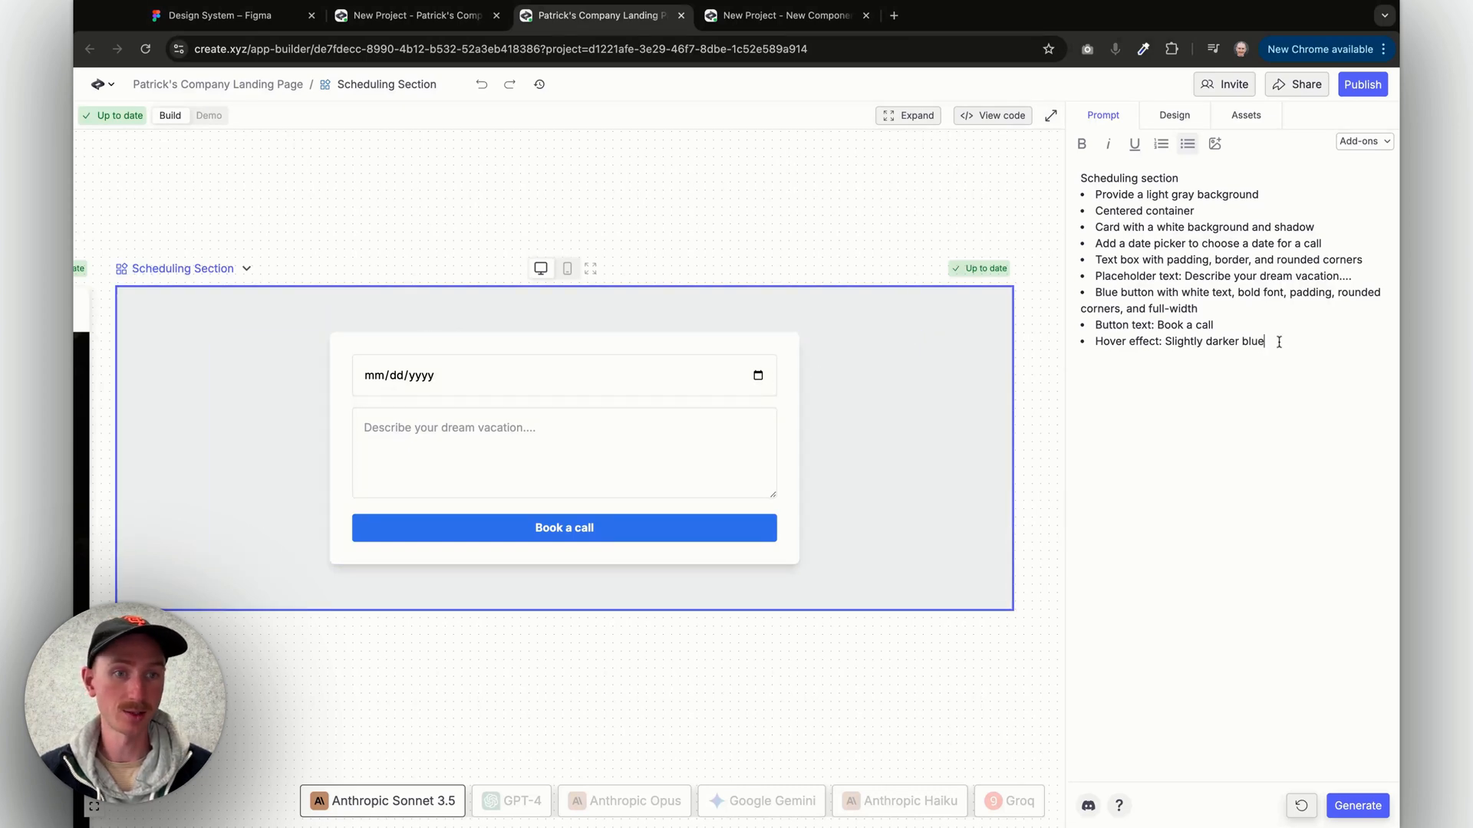
Set the form container's padding to 20 px and return to the component's prompt.
type("Padding: 5")
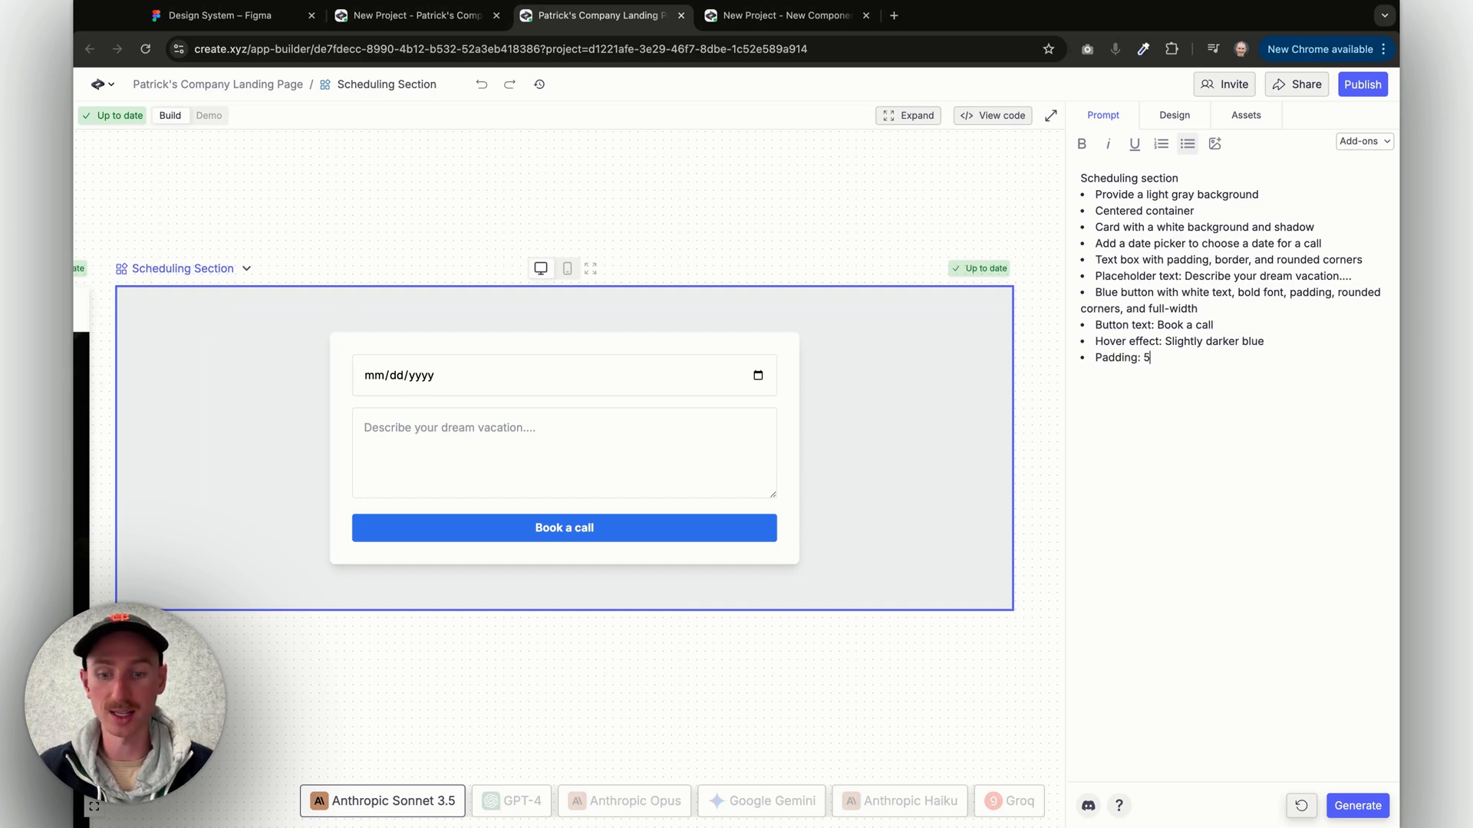
type("px")
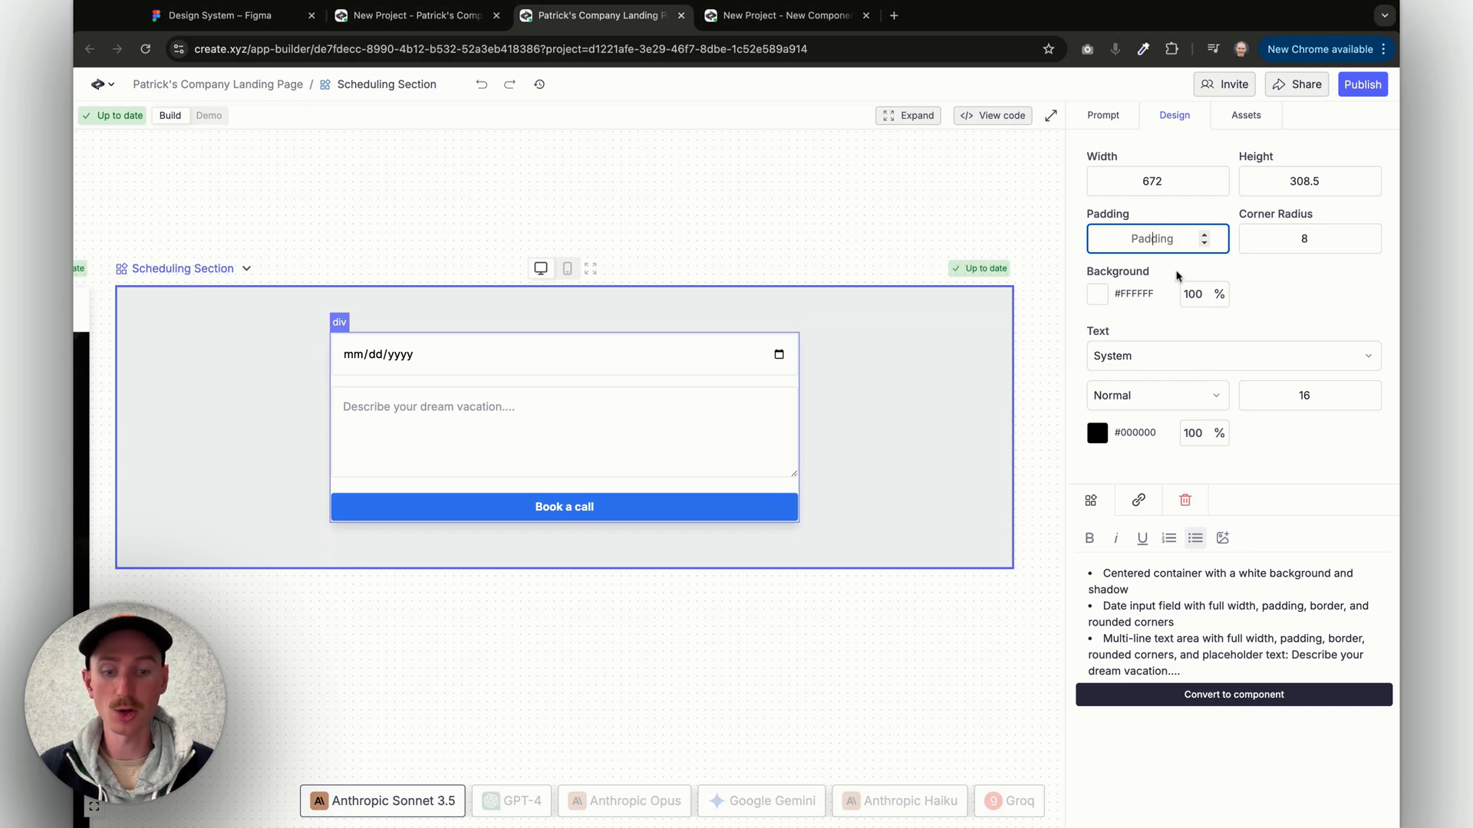
type("20")
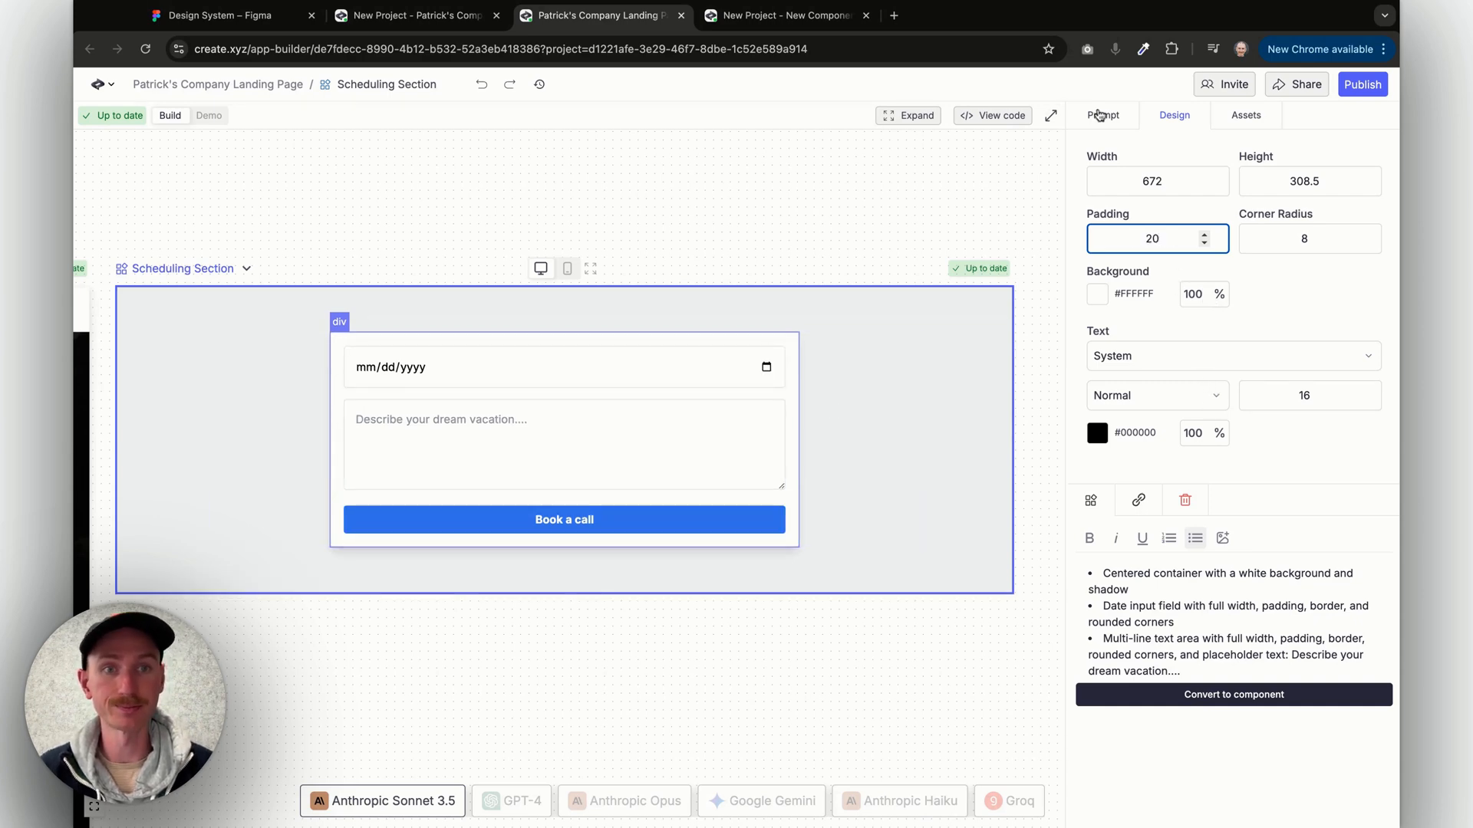
left_click(1102, 115)
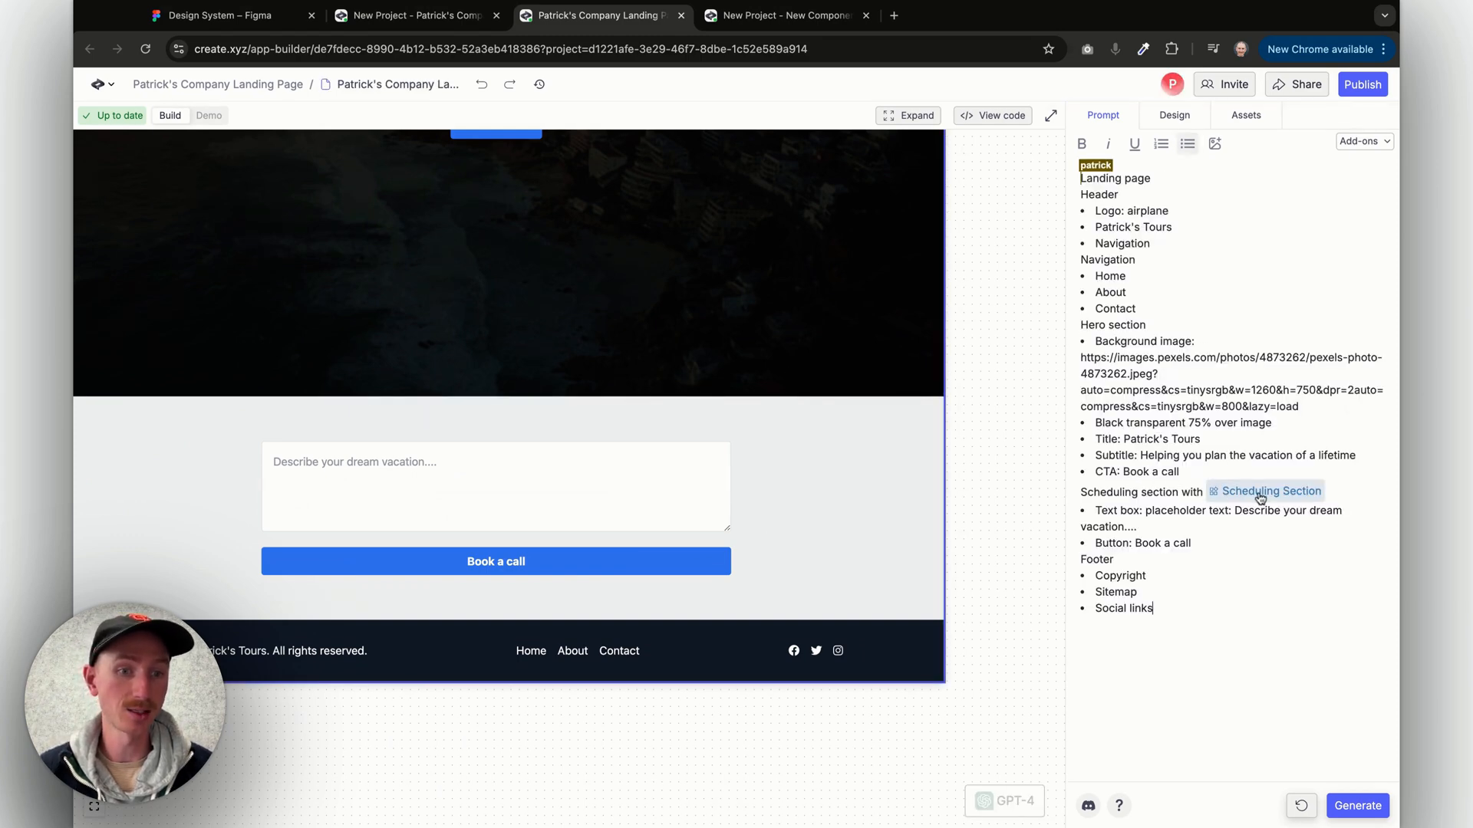
mouse_move(1298, 494)
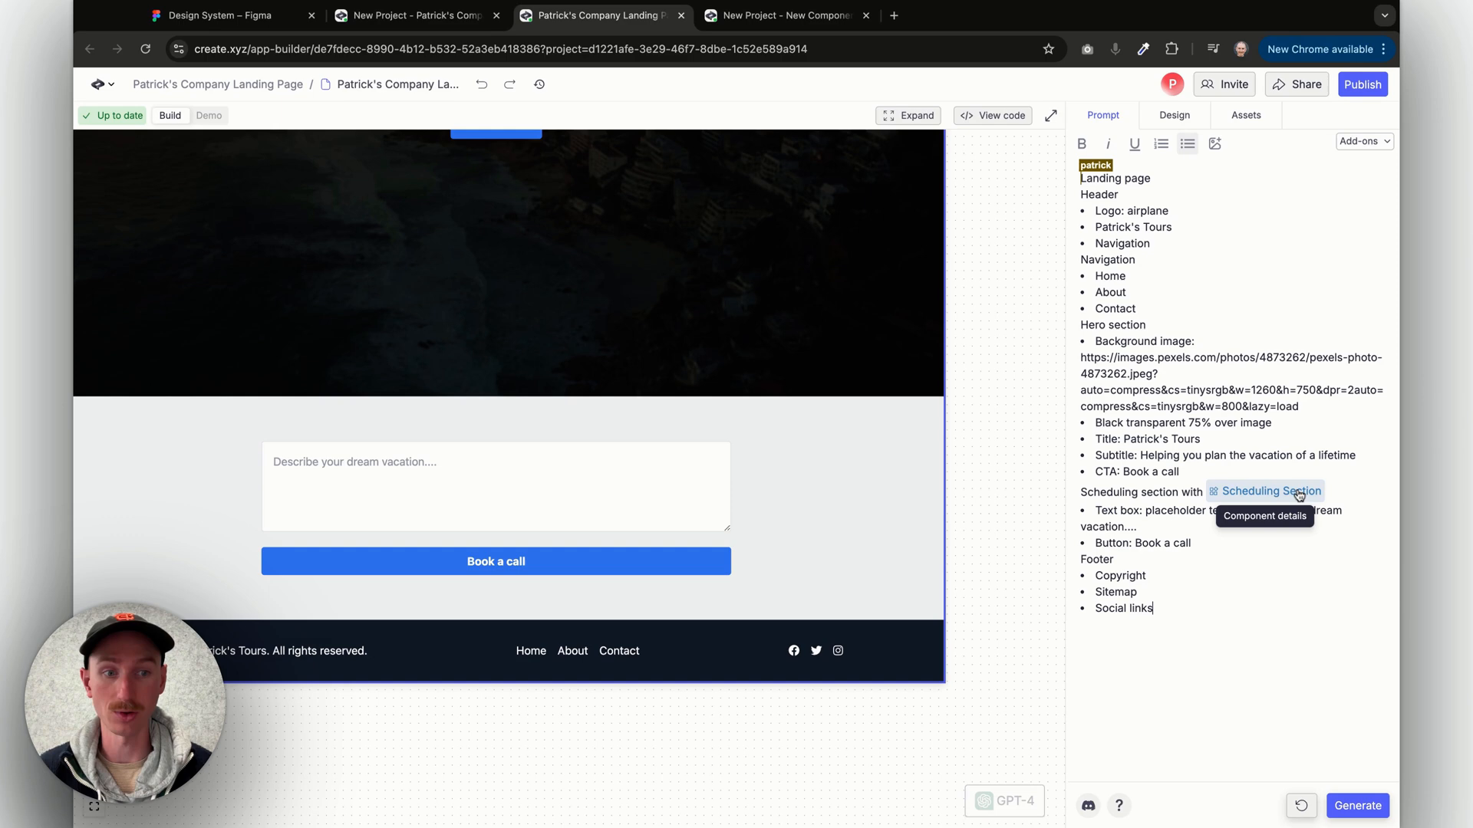
Update the page's Scheduling Section chip to the latest component version.
left_click(1270, 491)
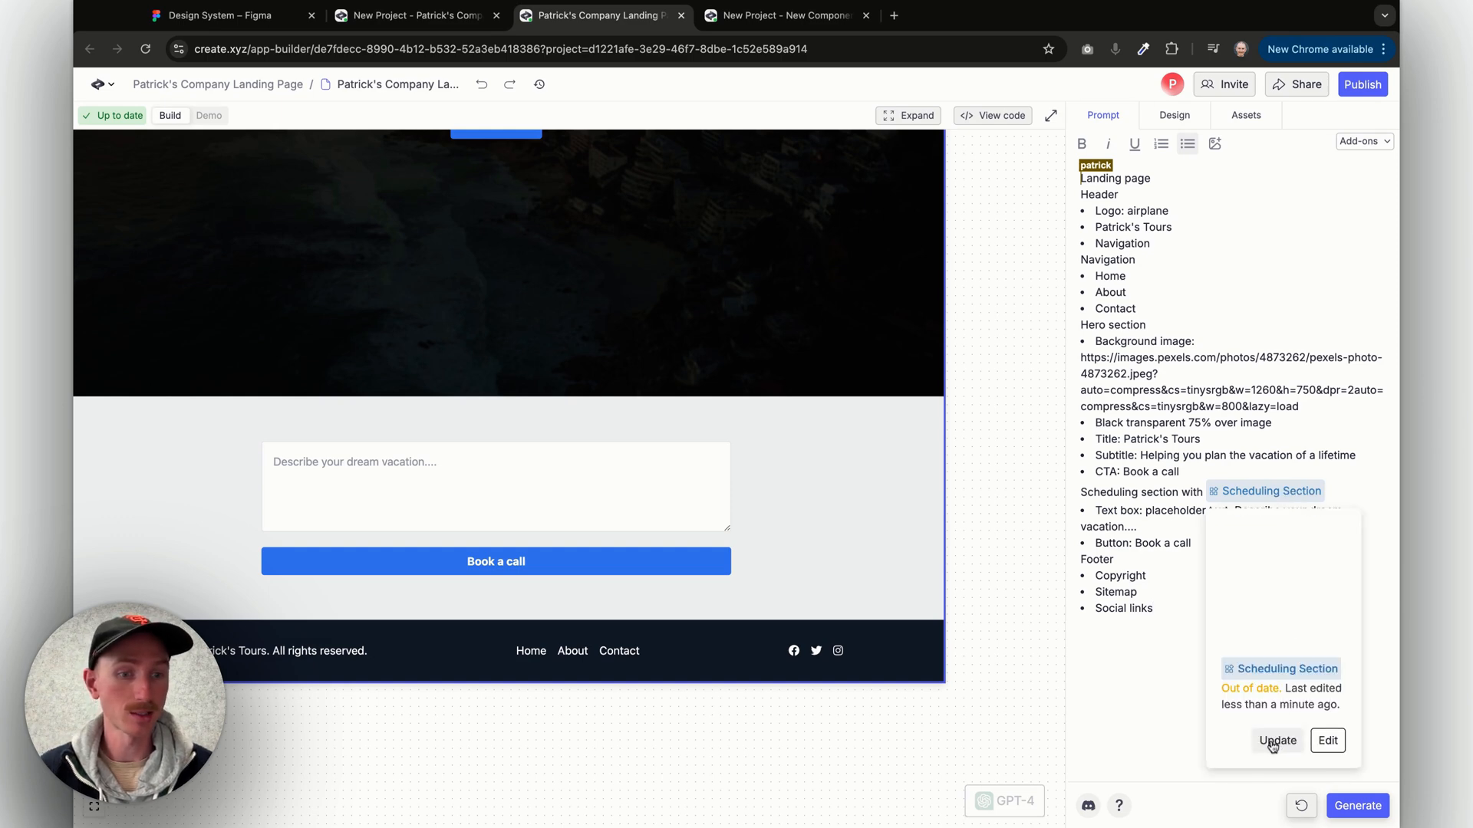
left_click(1276, 741)
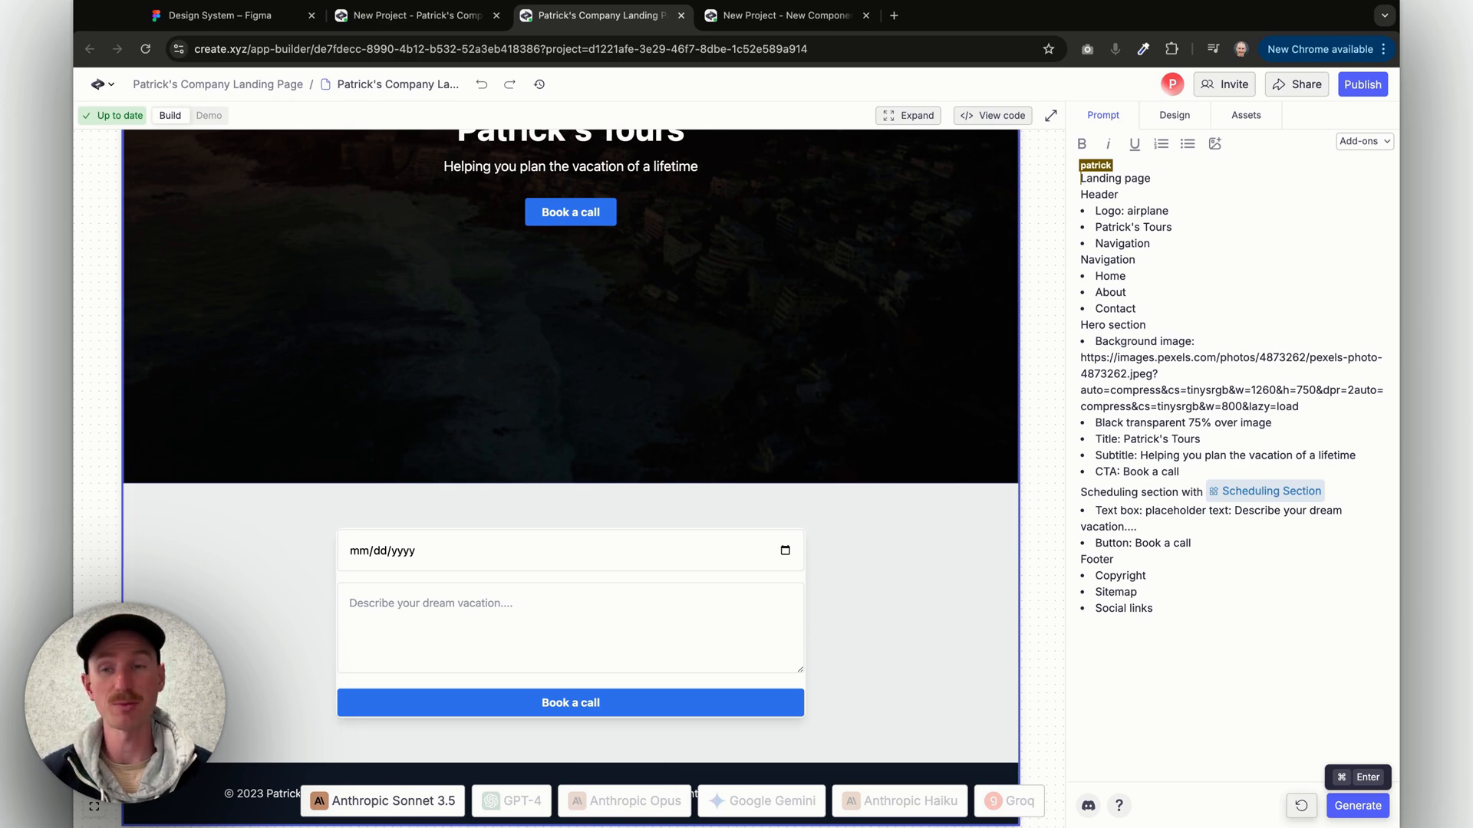
mouse_move(248, 184)
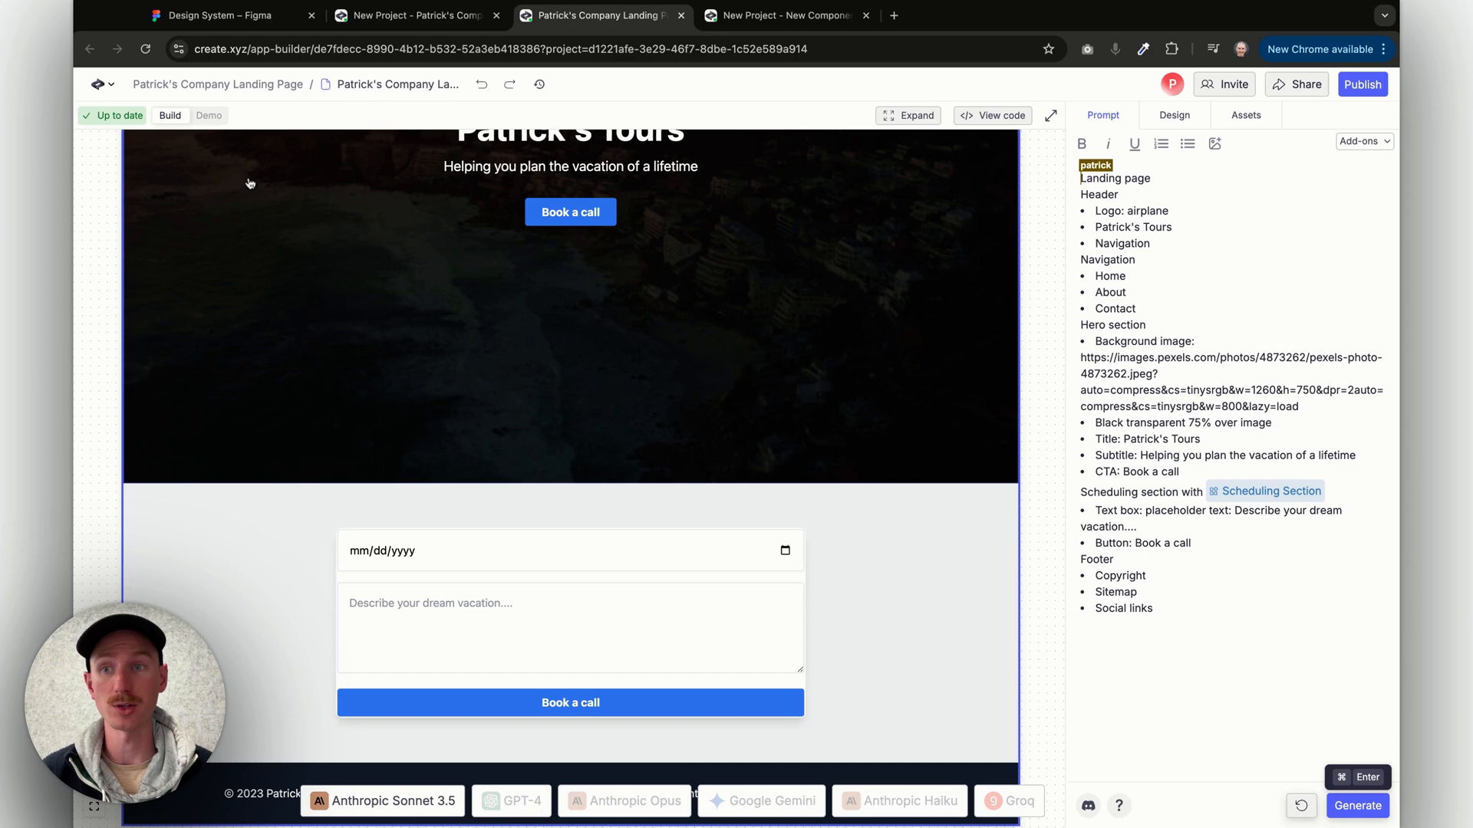
Create a new component from the logo menu and describe it as 'Button component'.
left_click(106, 85)
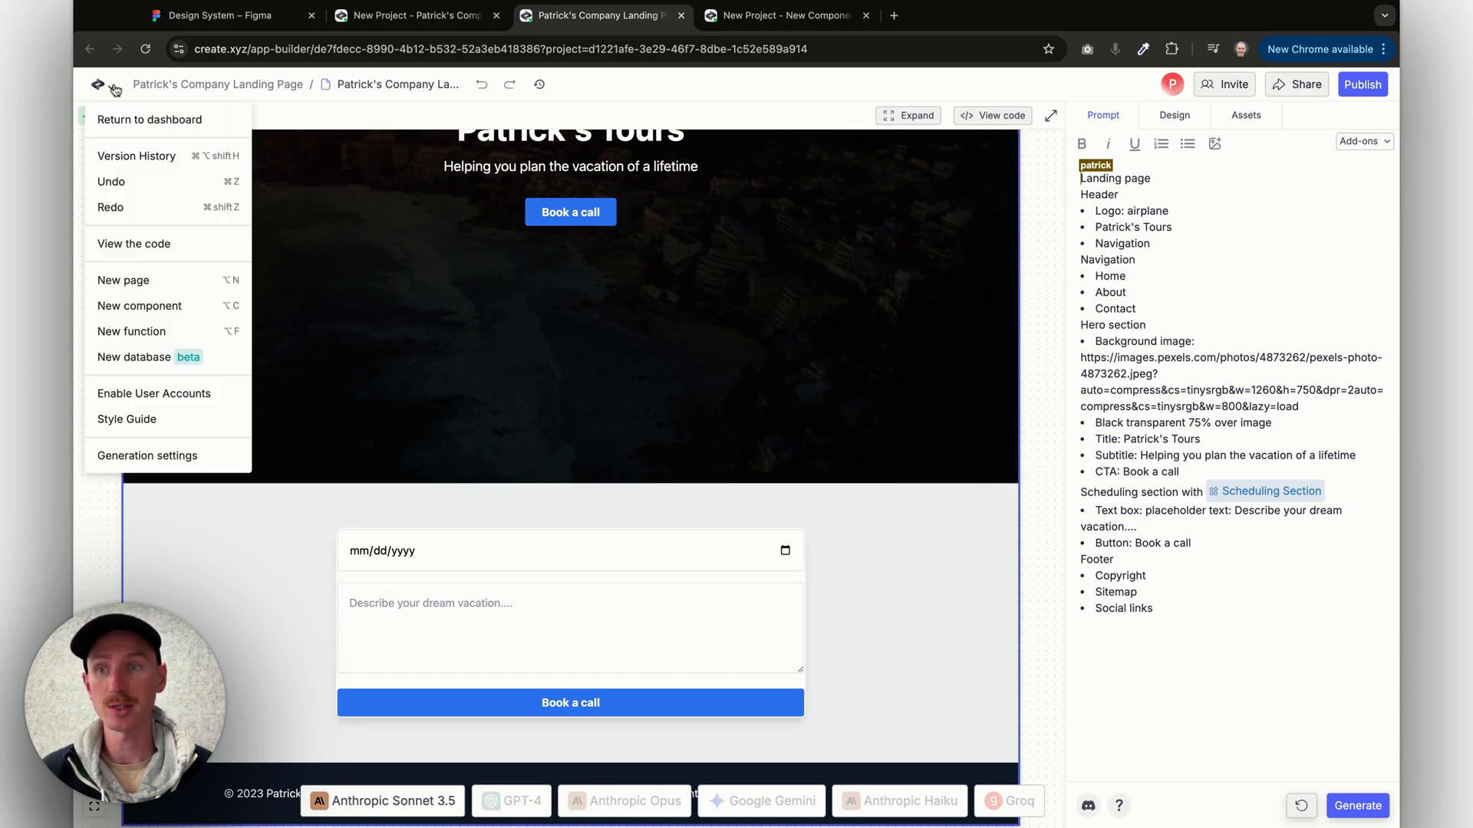
mouse_move(151, 267)
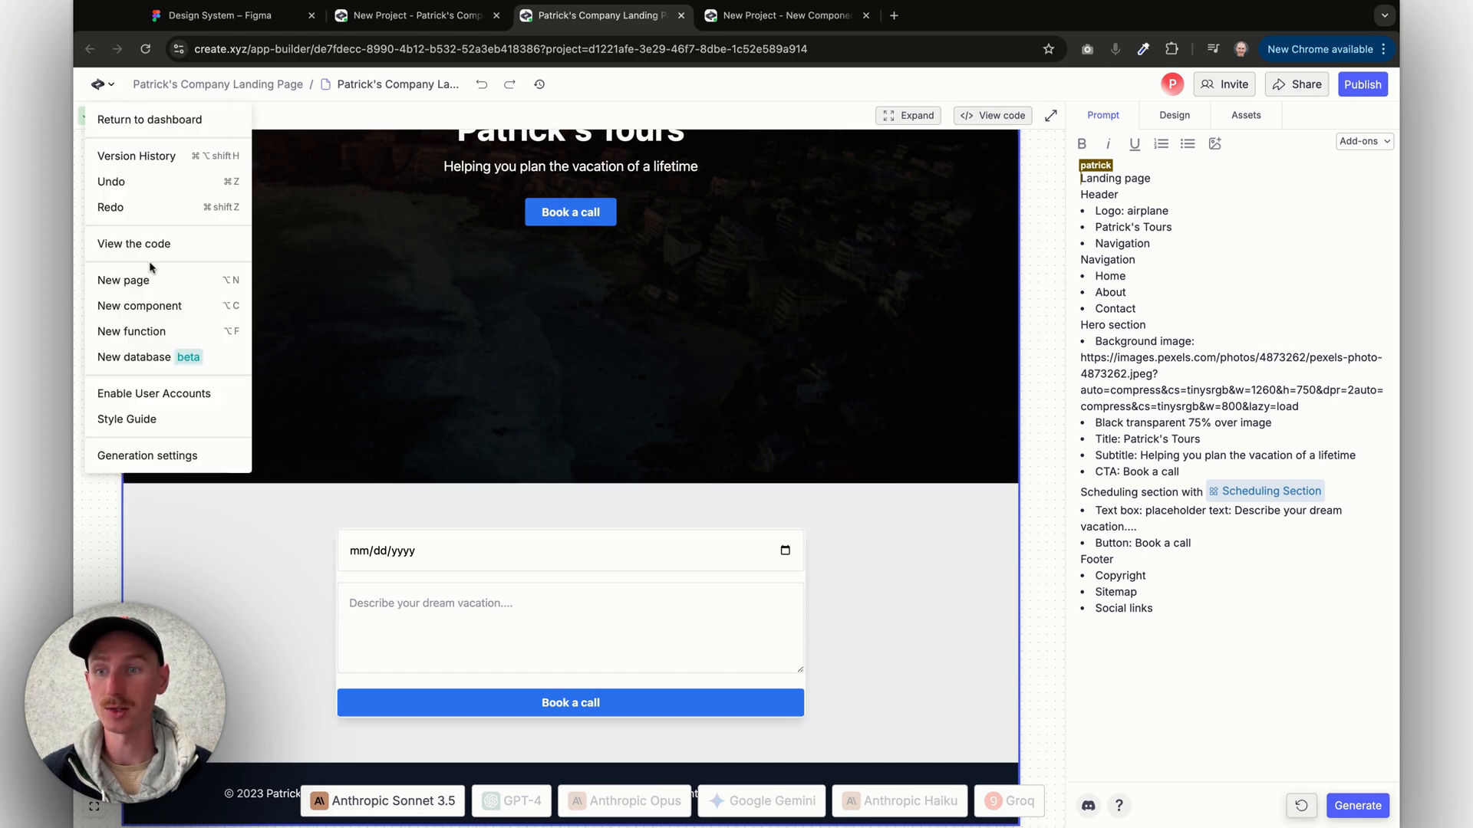
left_click(138, 306)
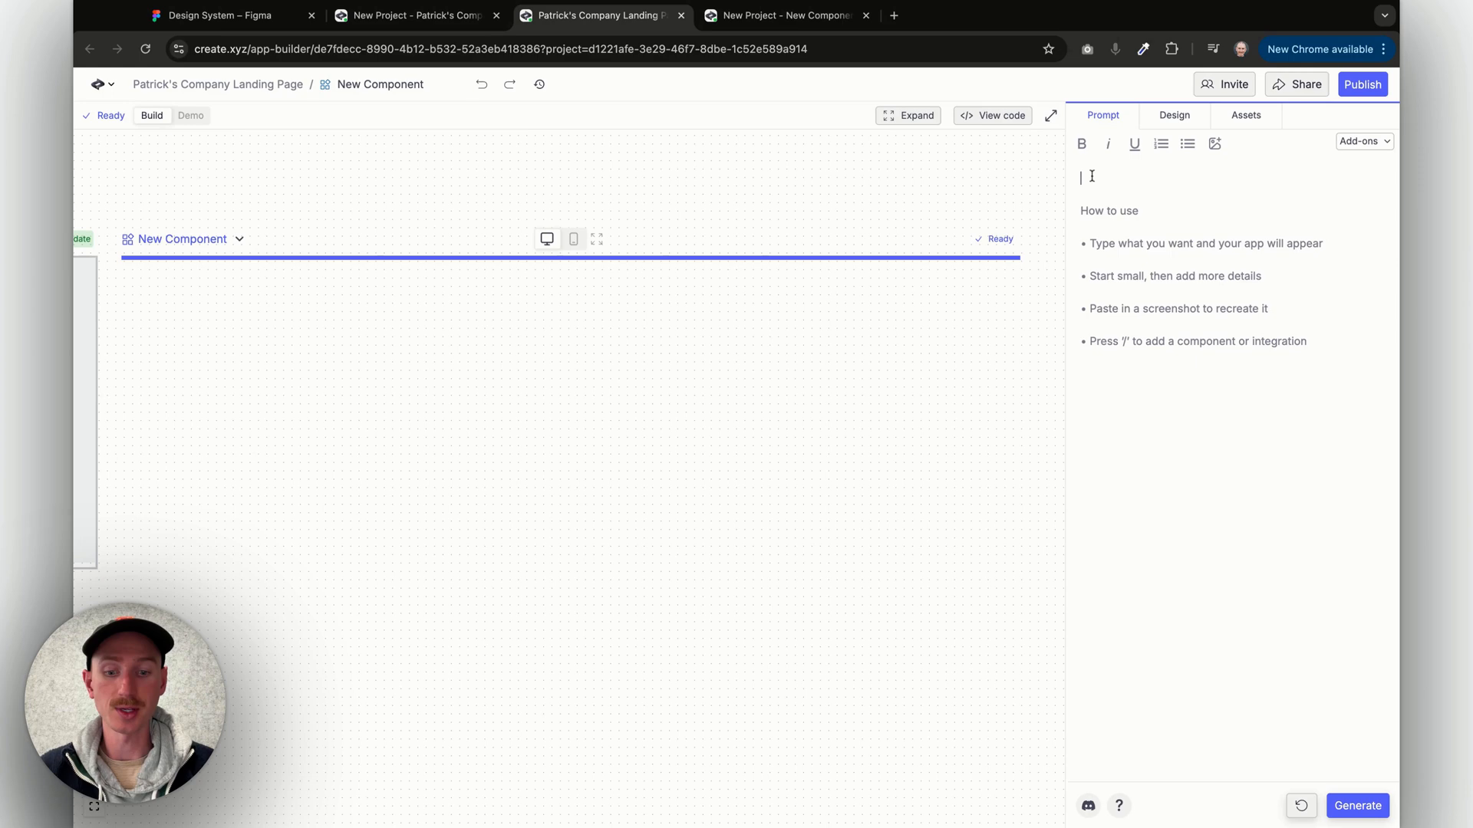
type("Button component")
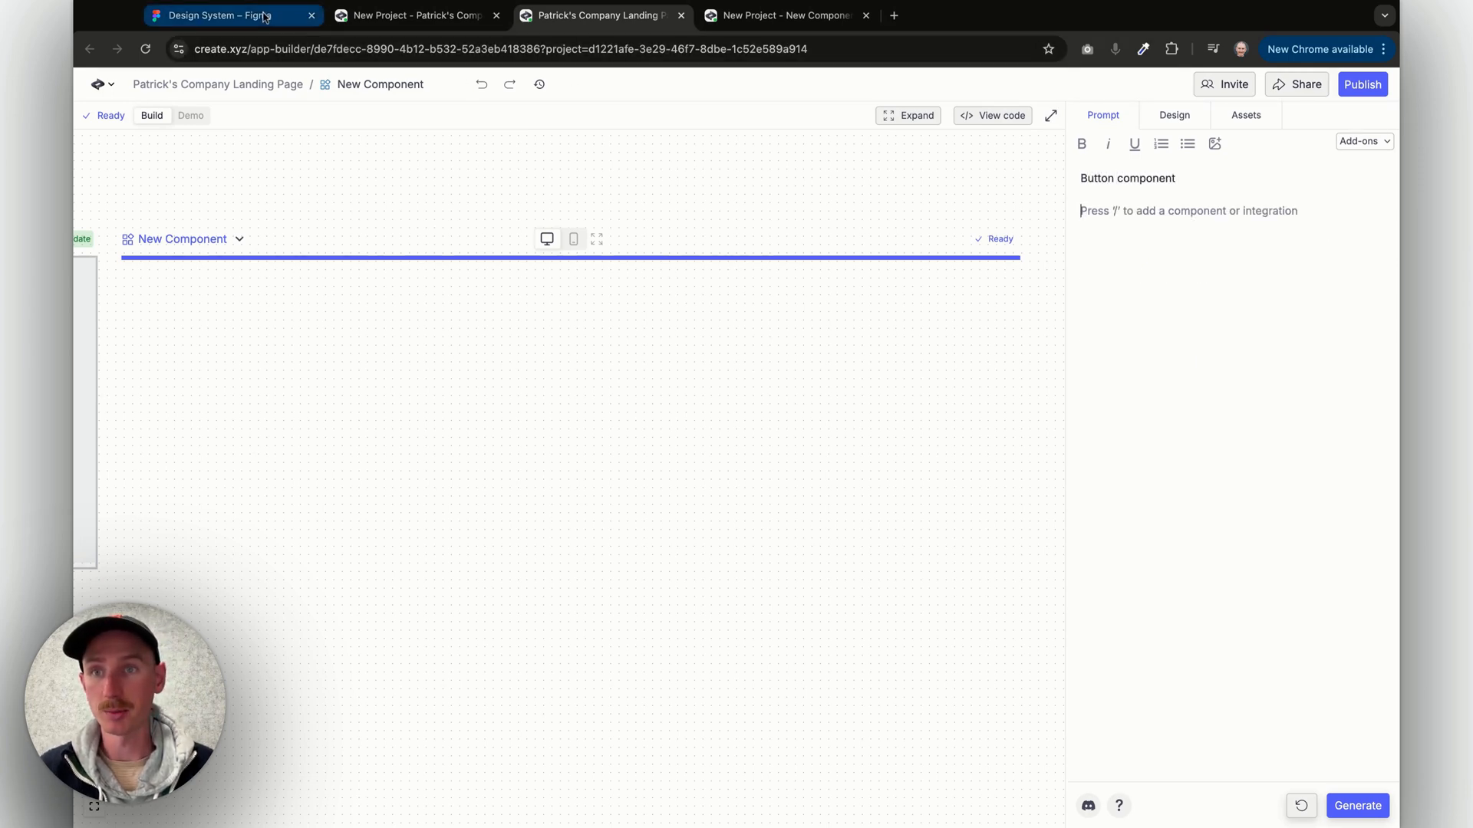
Copy the Standard Button variants from Figma into the component prompt.
left_click(230, 15)
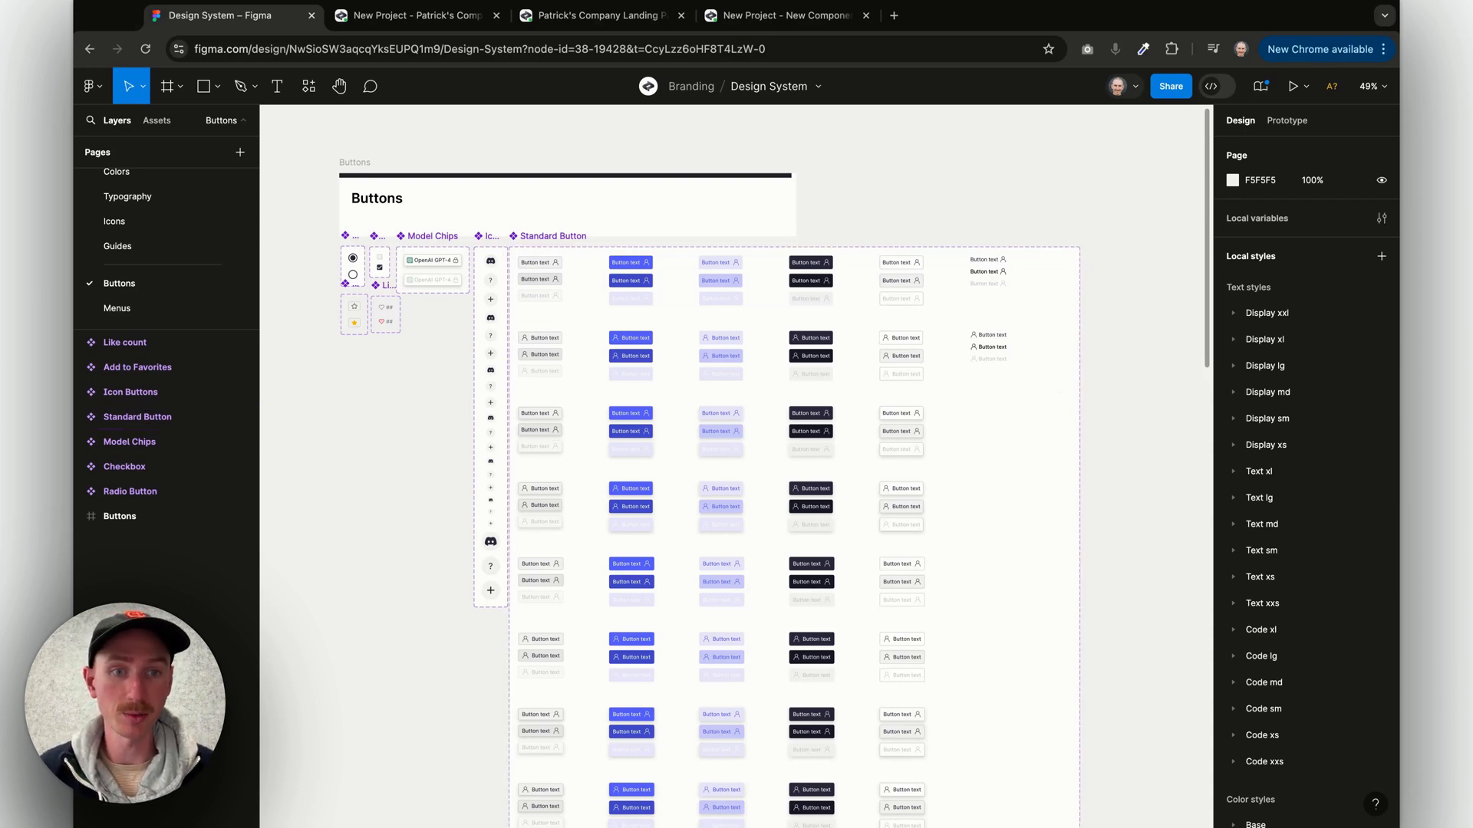
mouse_move(690, 176)
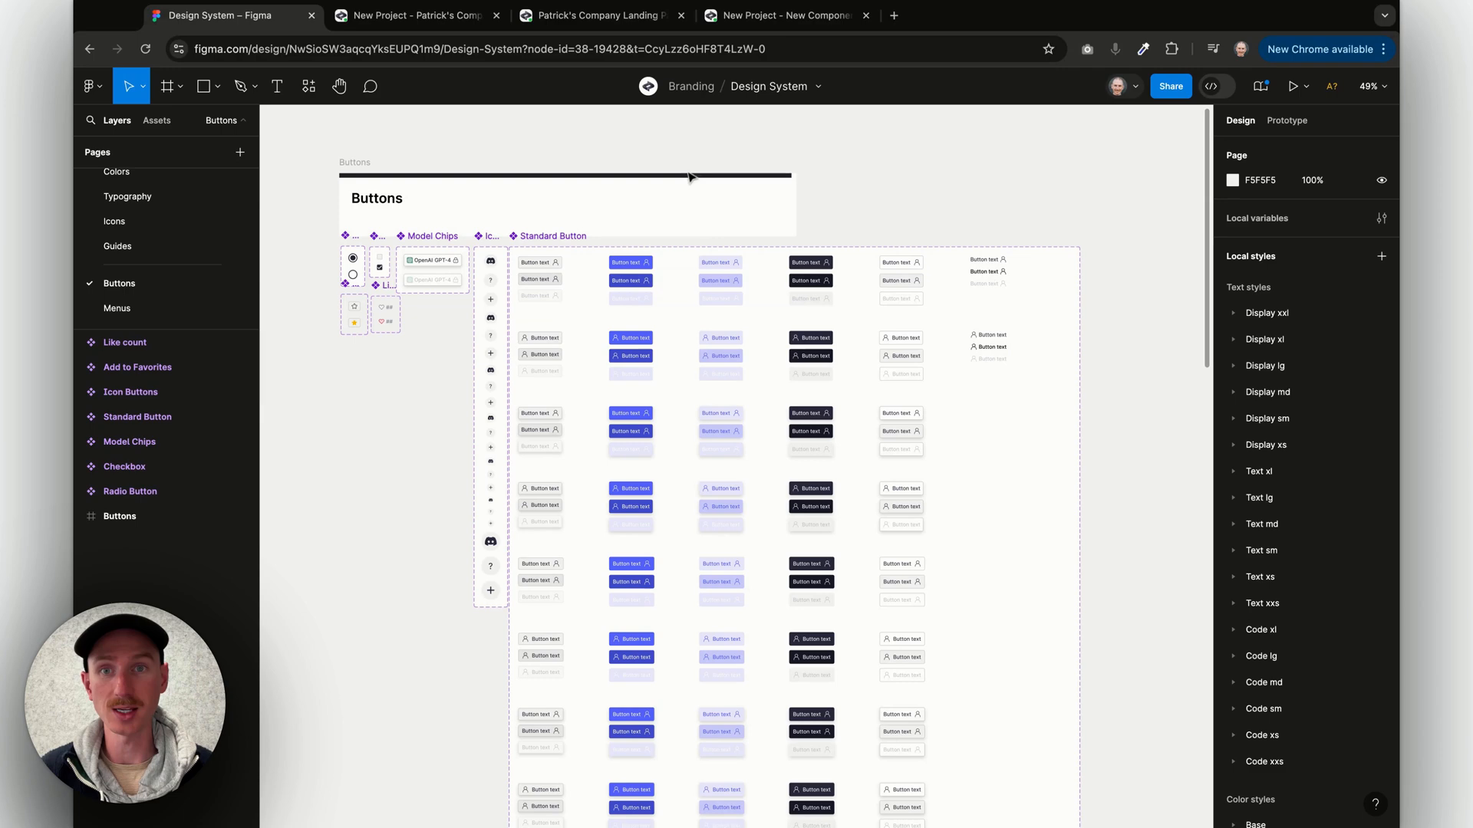
left_click(598, 16)
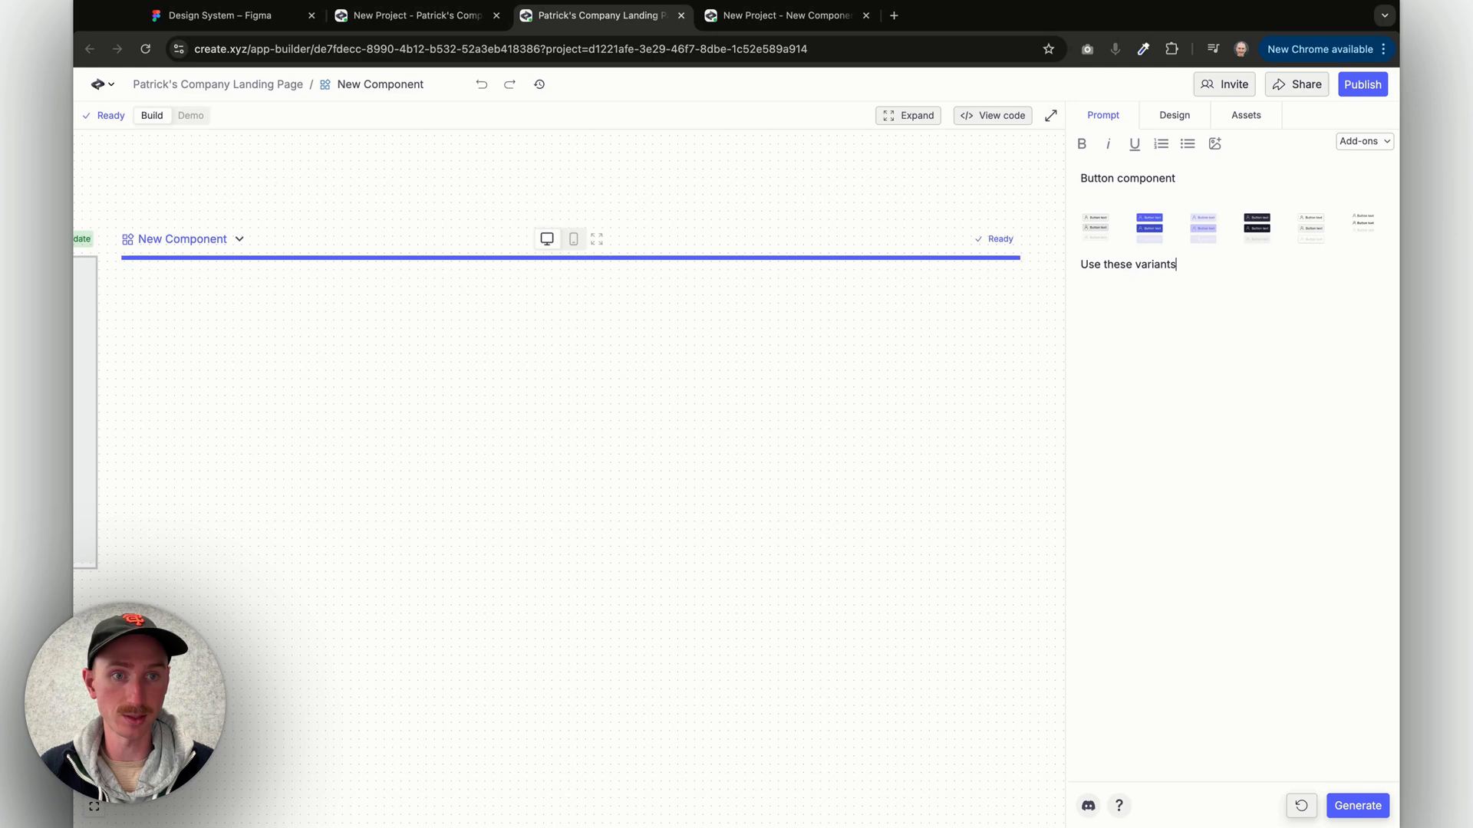
Generate the Button Component with its five variants and view its source code.
left_click(1358, 805)
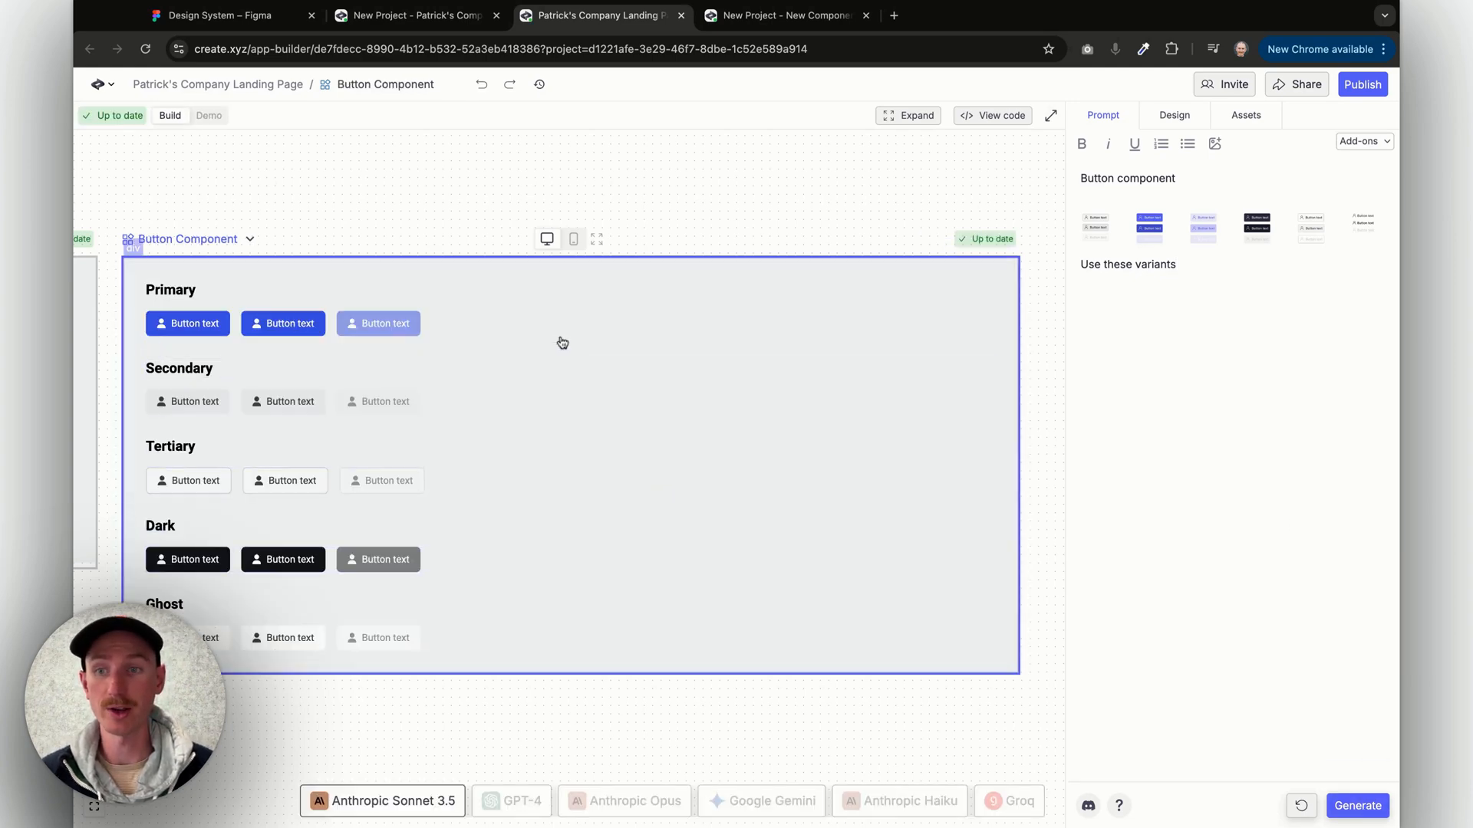
mouse_move(554, 525)
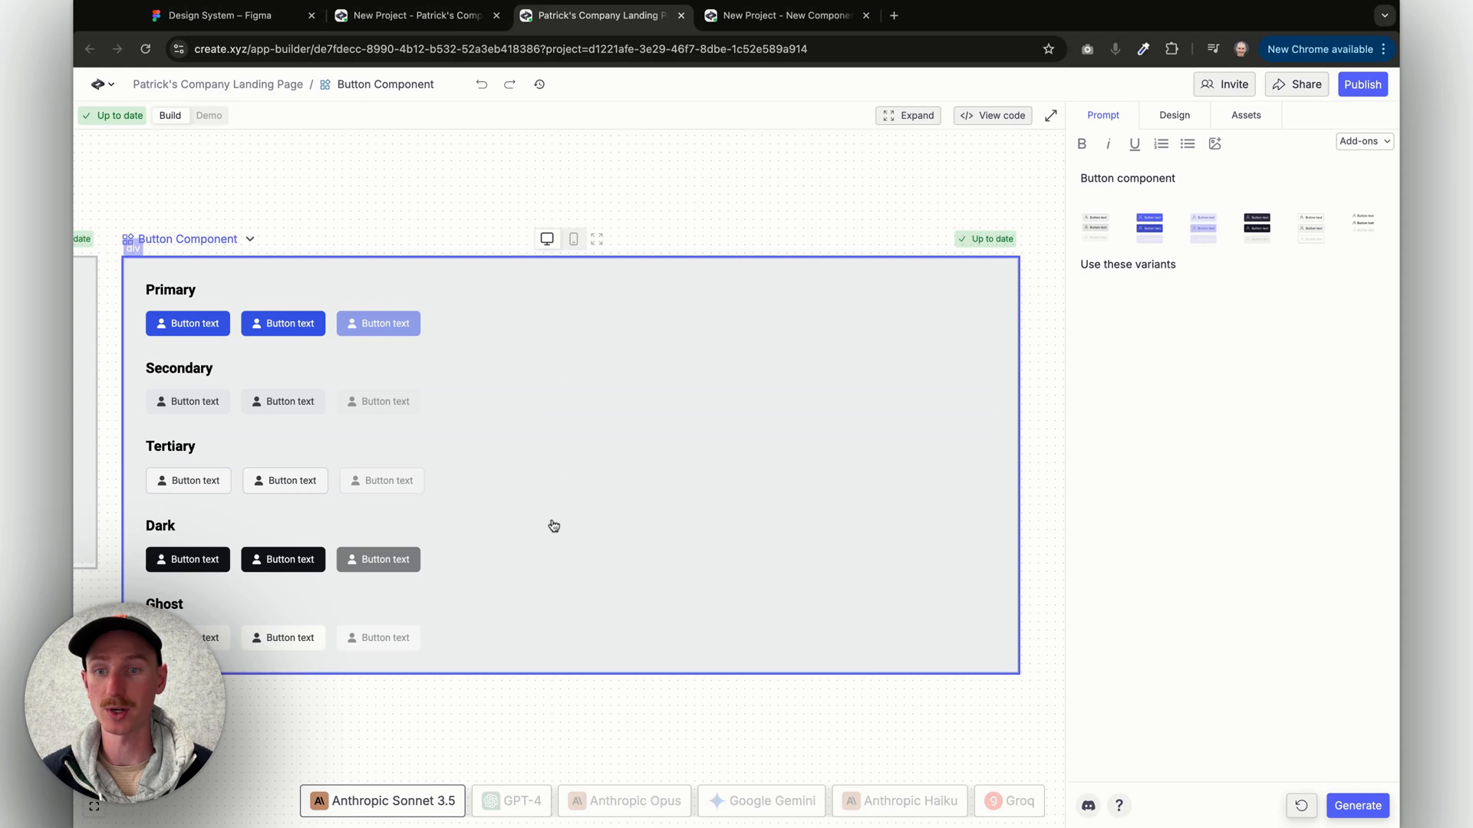
mouse_move(853, 276)
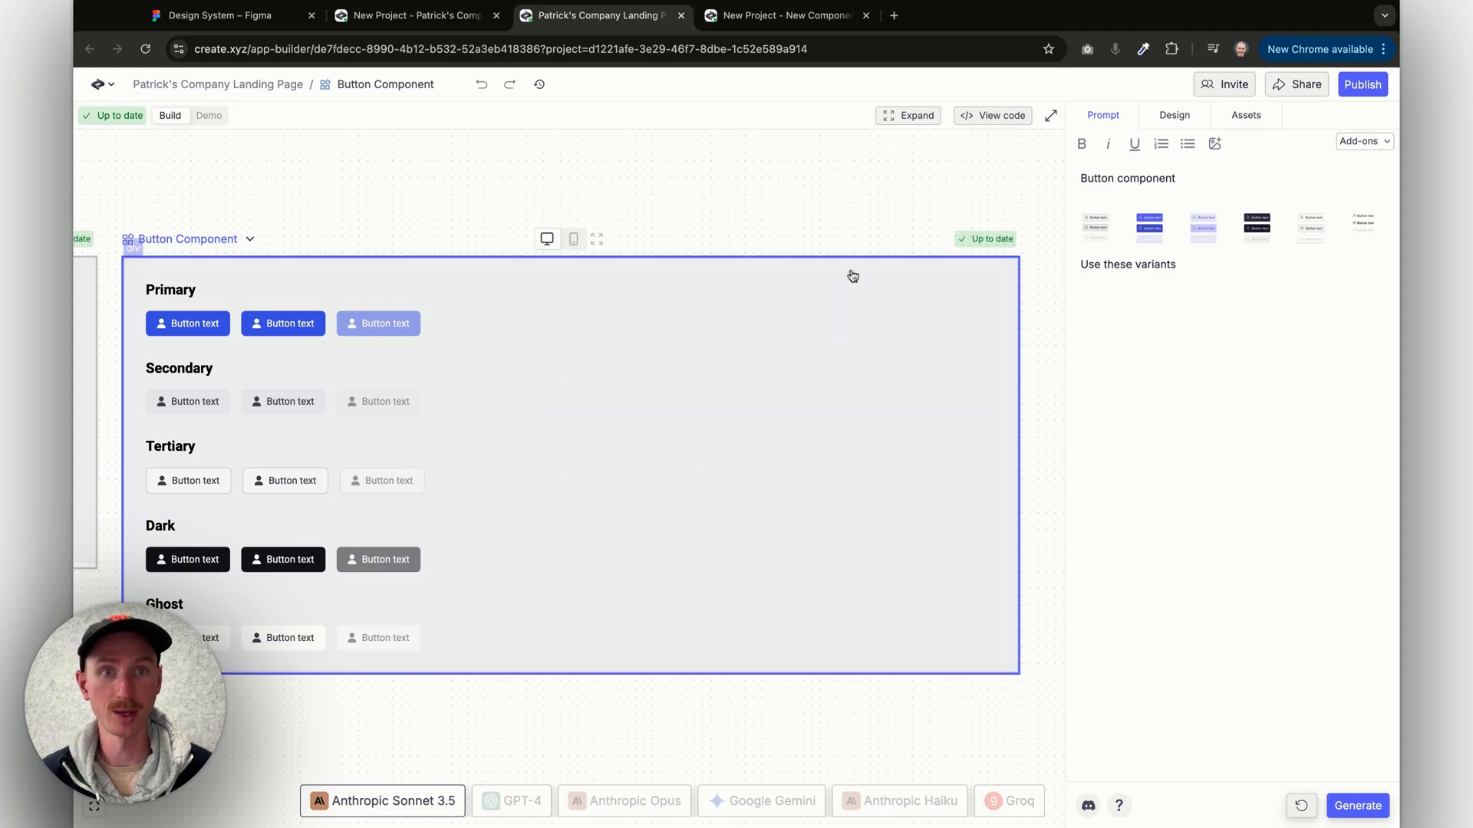
left_click(993, 115)
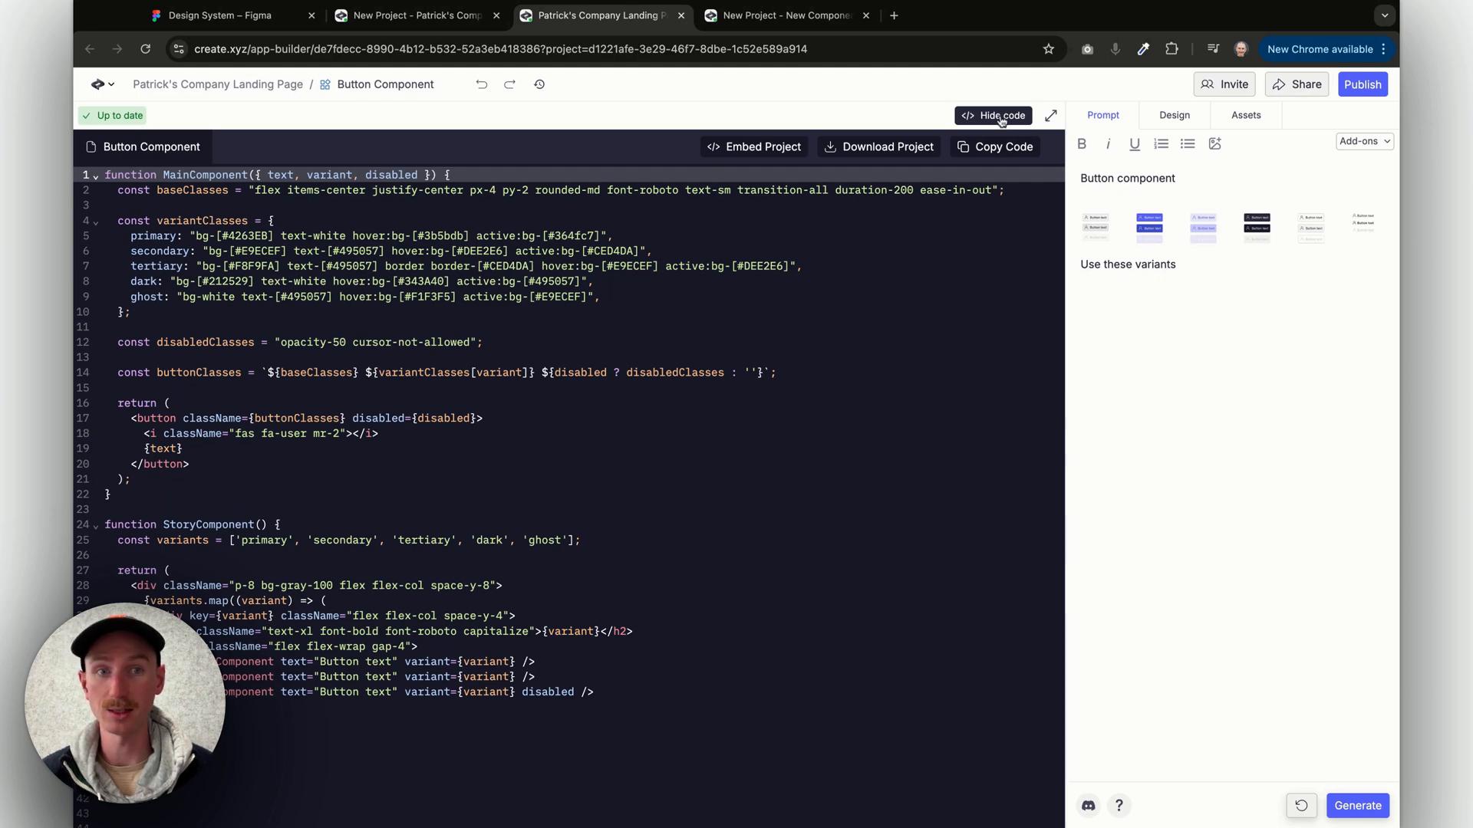
Hide the code and reopen the landing page's prompt to add a hero bullet reading 'Use the'.
left_click(999, 115)
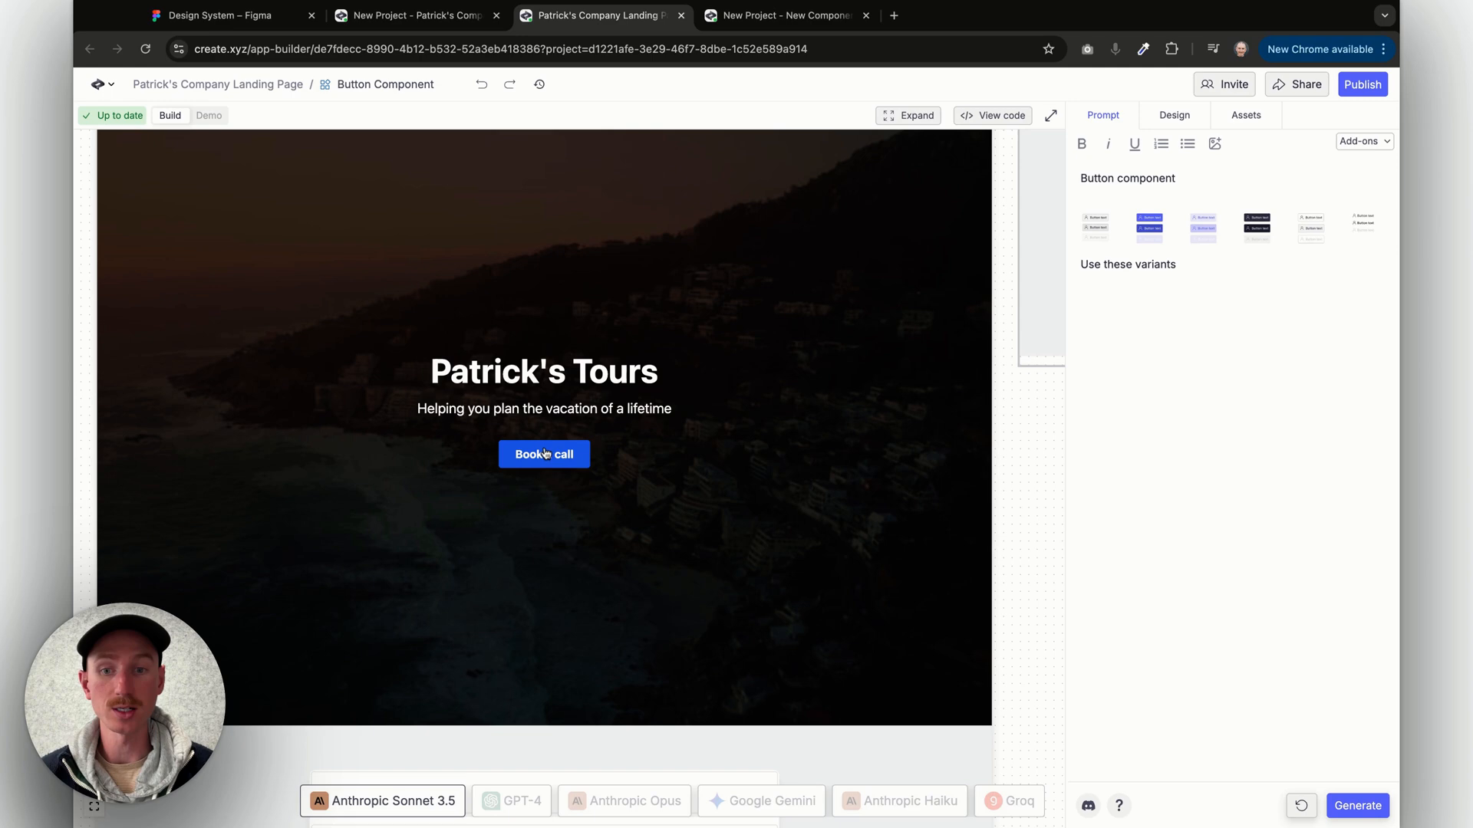
mouse_move(610, 446)
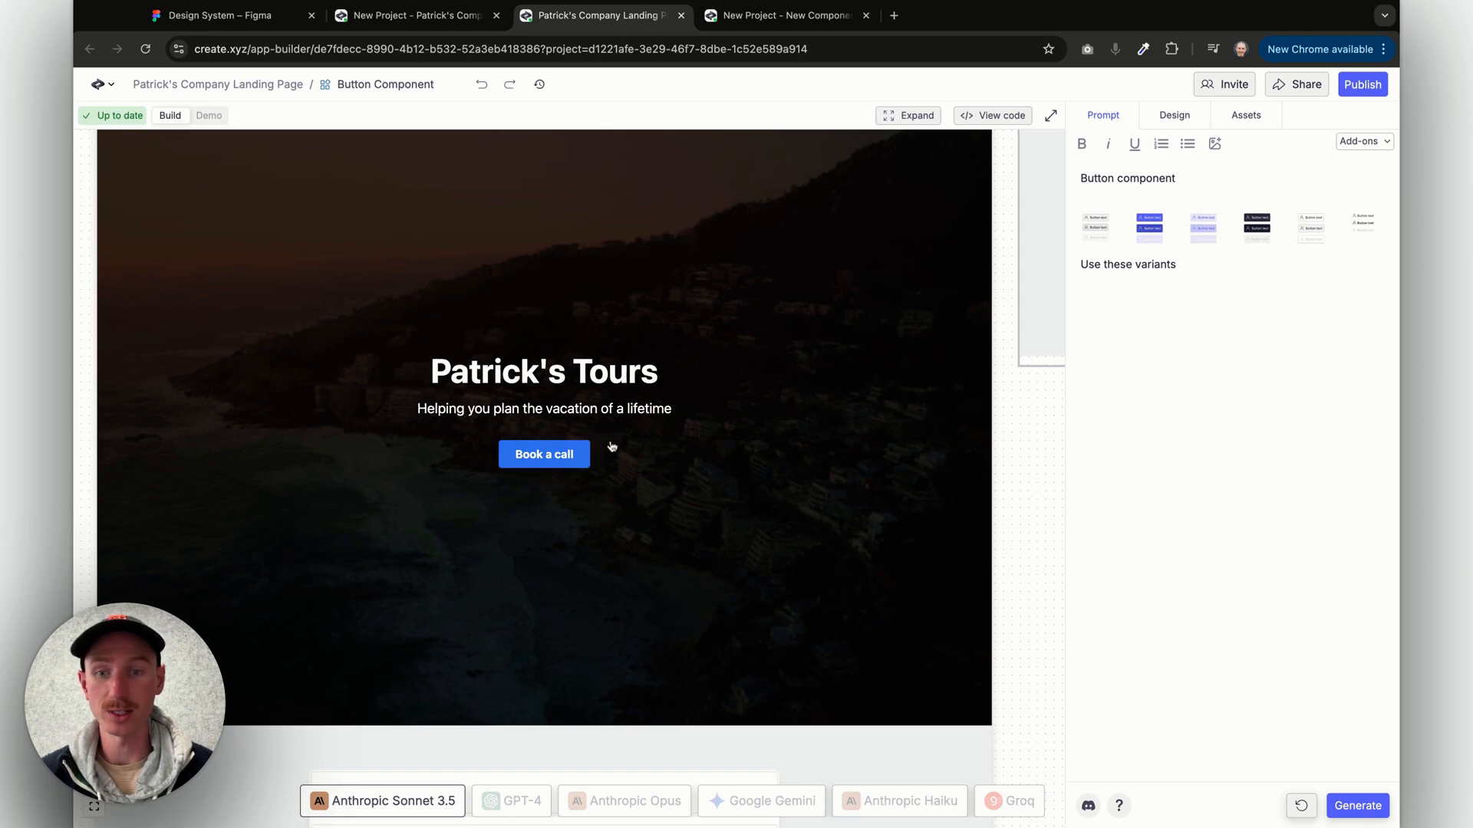
left_click(543, 408)
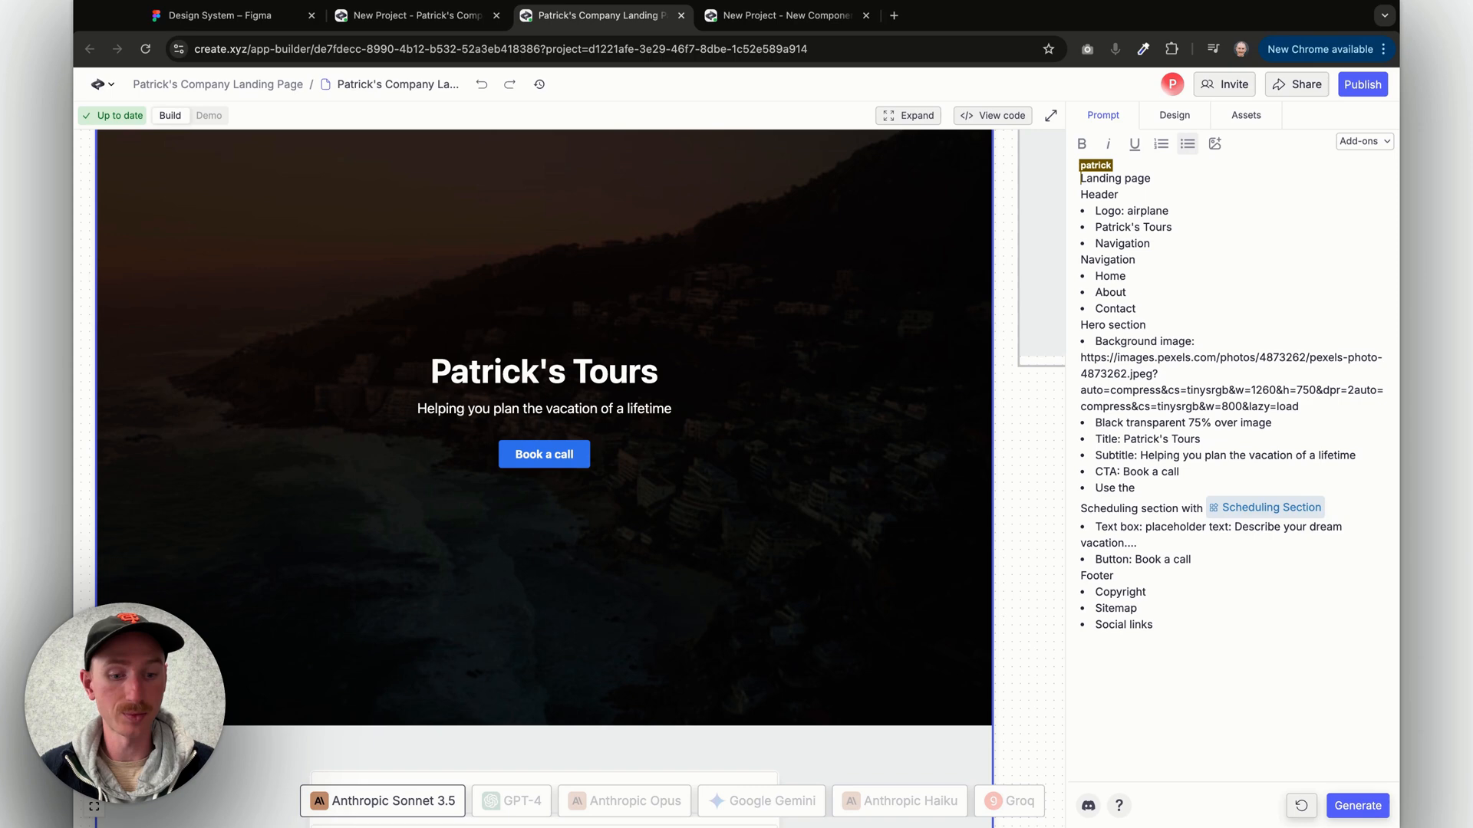
Reference the Button Component with its secondary variant for the hero CTA and regenerate.
type("/")
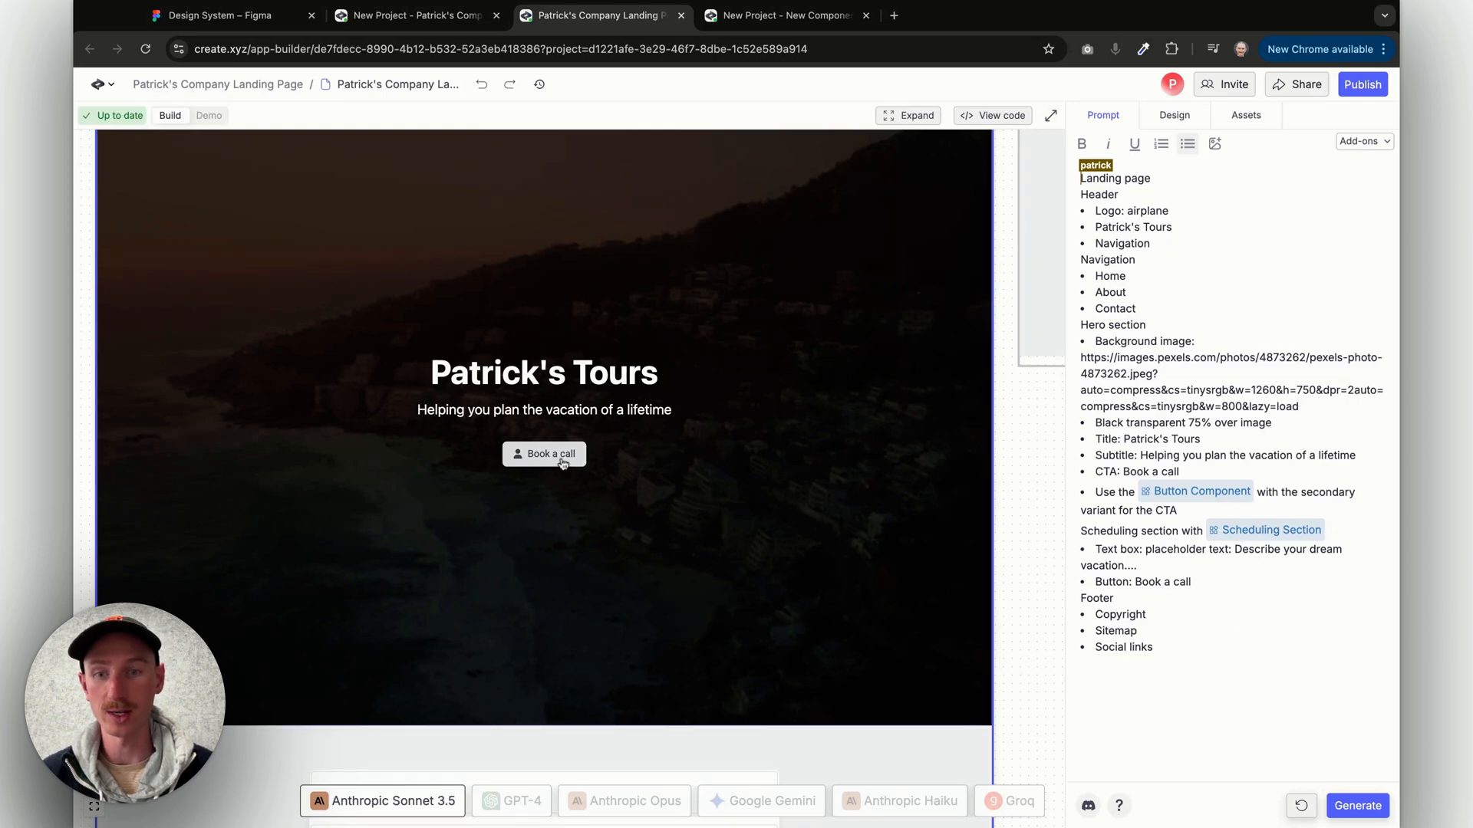
mouse_move(642, 492)
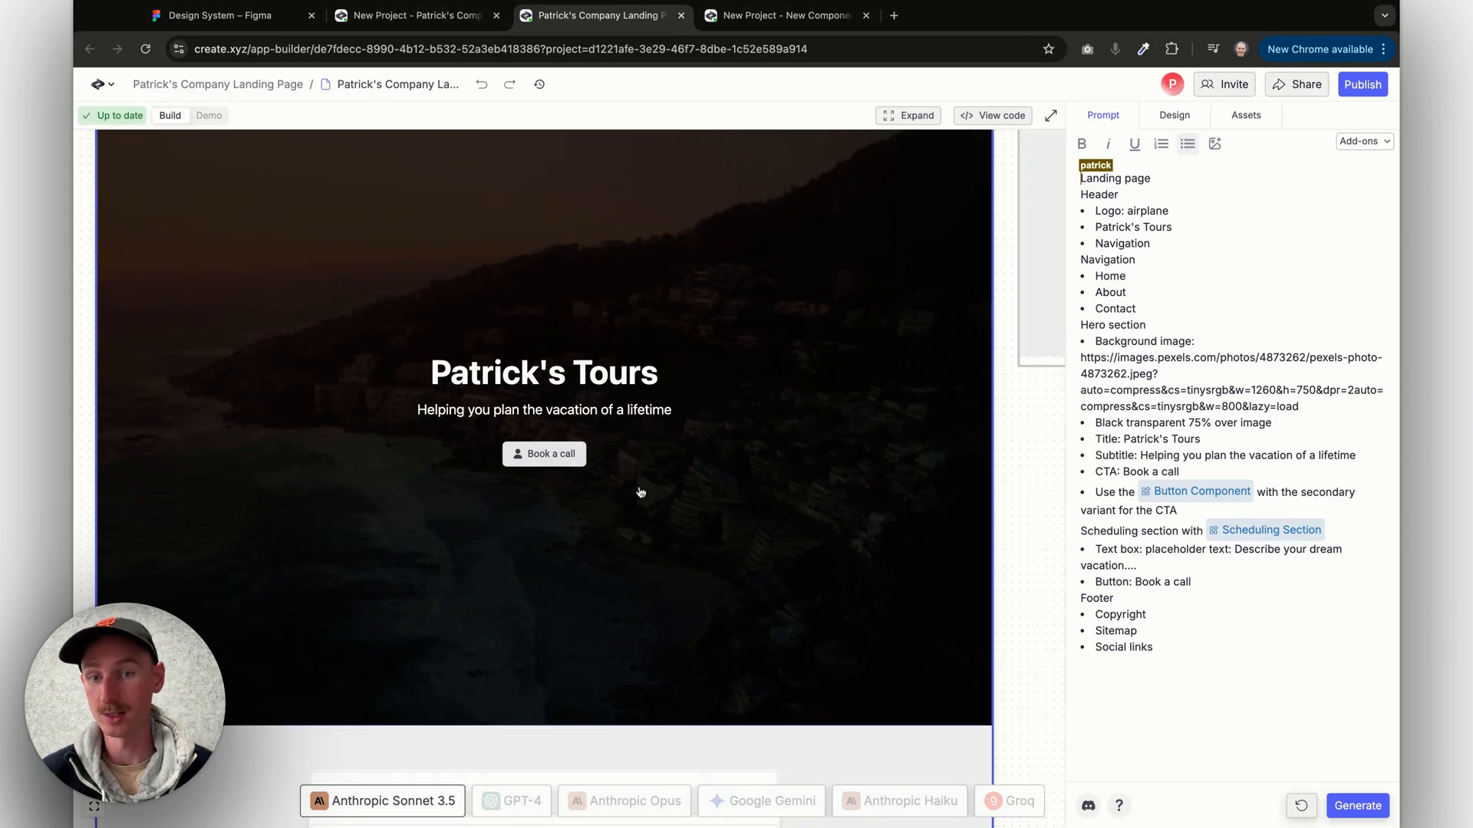